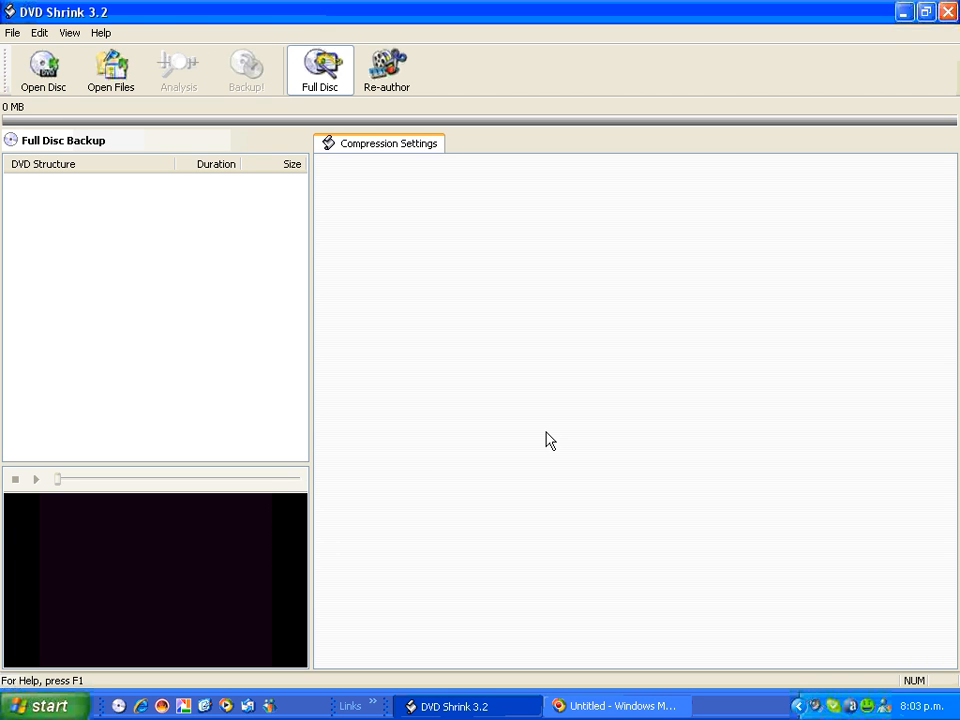
{"action": "mouse_move", "coordinate": [544, 444]}
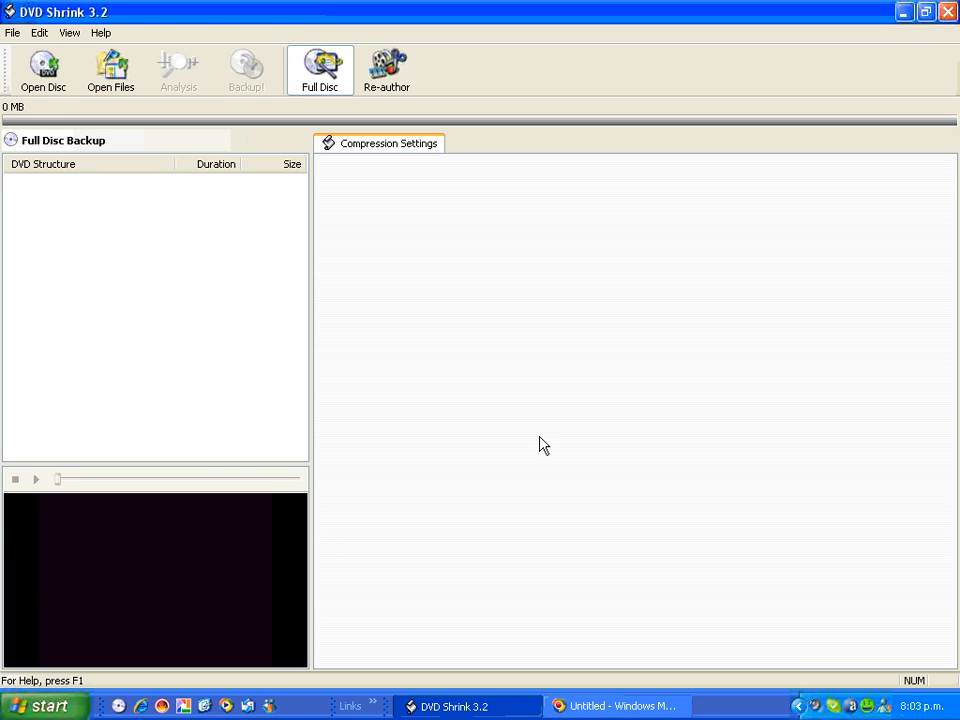
{"action": "mouse_move", "coordinate": [640, 452]}
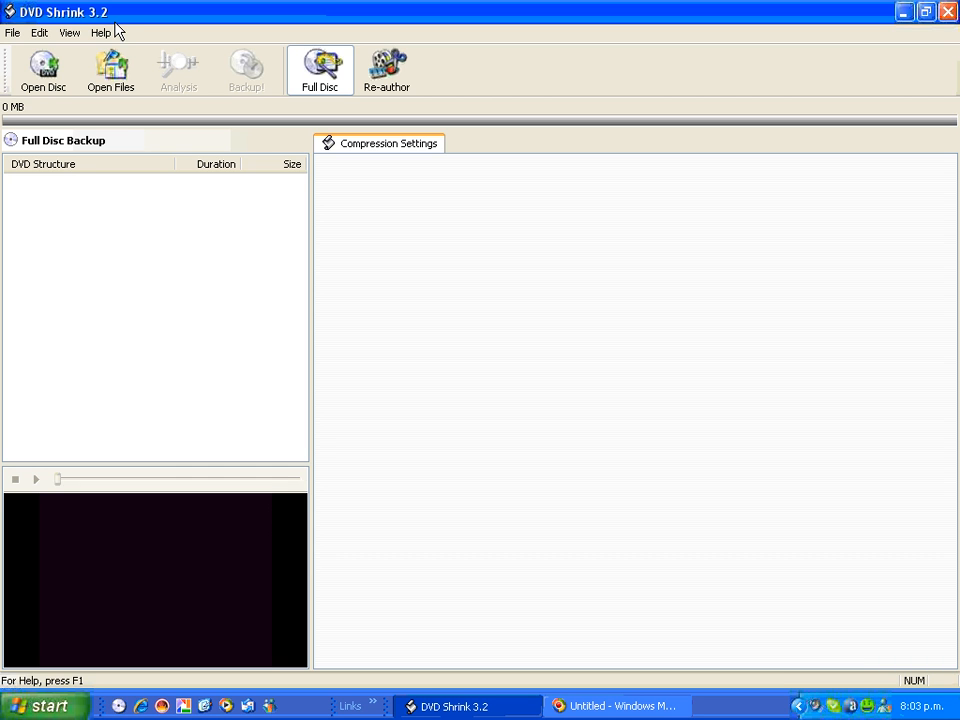
{"action": "mouse_move", "coordinate": [308, 80]}
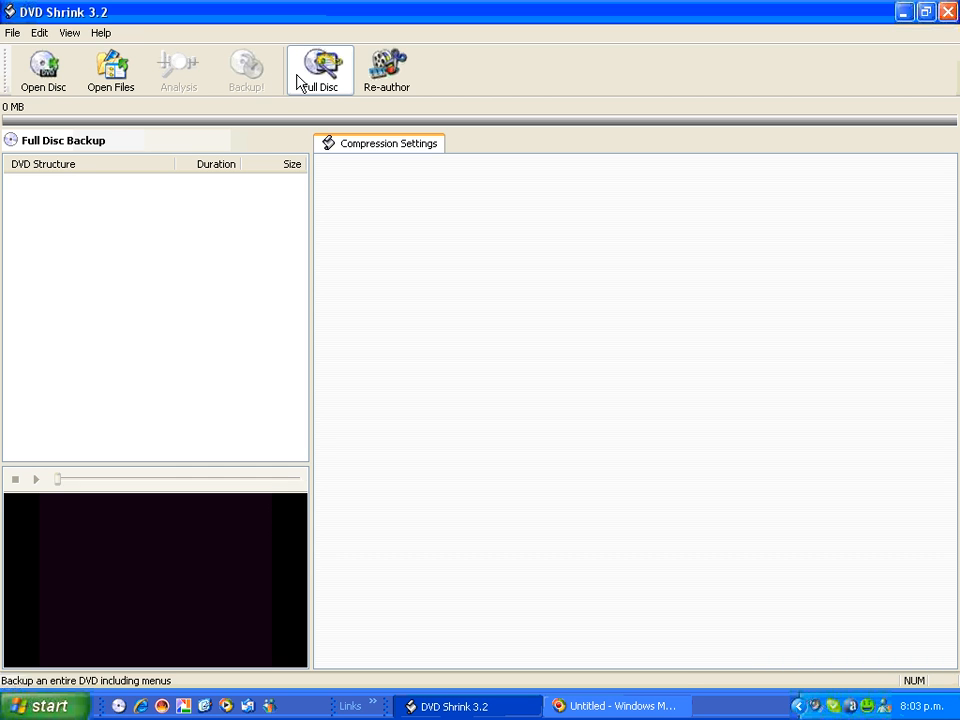
{"action": "mouse_move", "coordinate": [110, 70]}
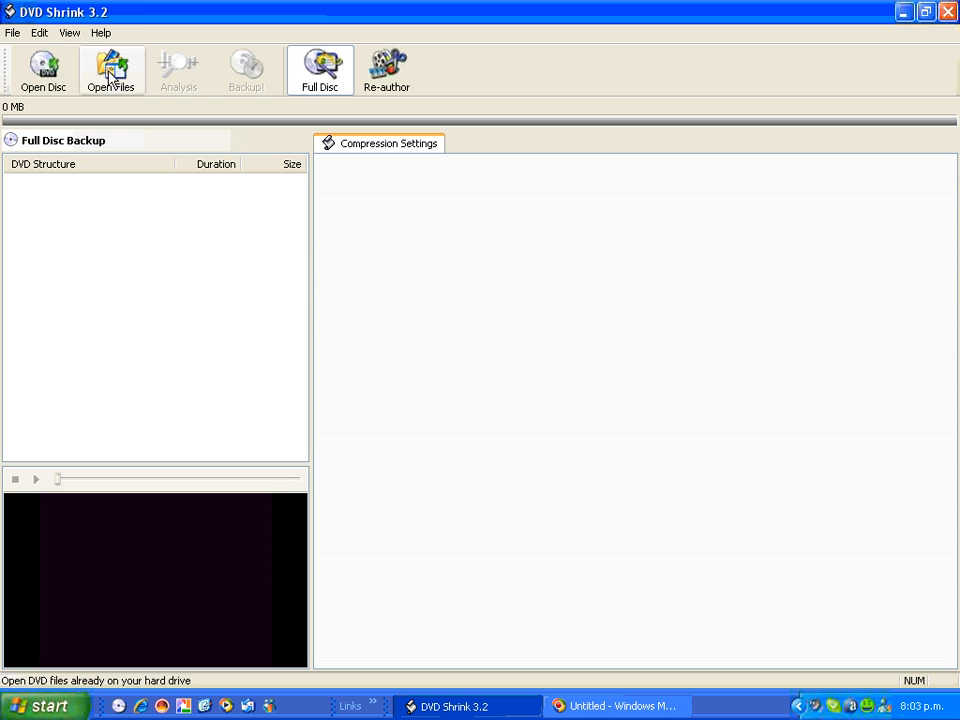
{"action": "mouse_move", "coordinate": [48, 68]}
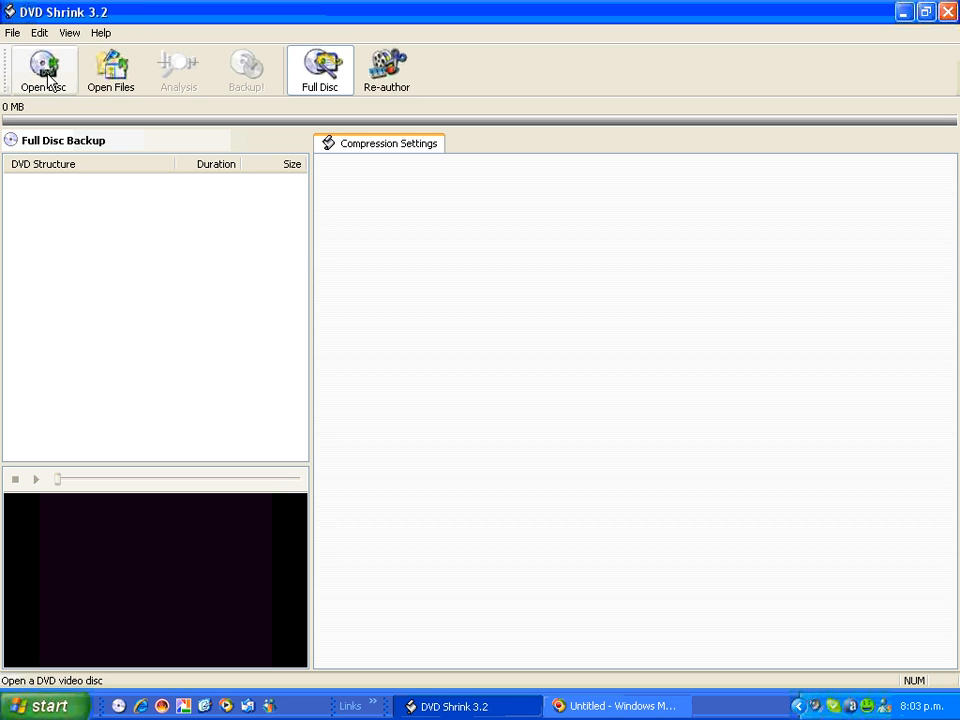
- Load the Dora disc from drive D:\ [DORA_SUPERSILLYFIESTA_EU] for analysis via Open Disc
{"action": "left_click", "coordinate": [42, 62]}
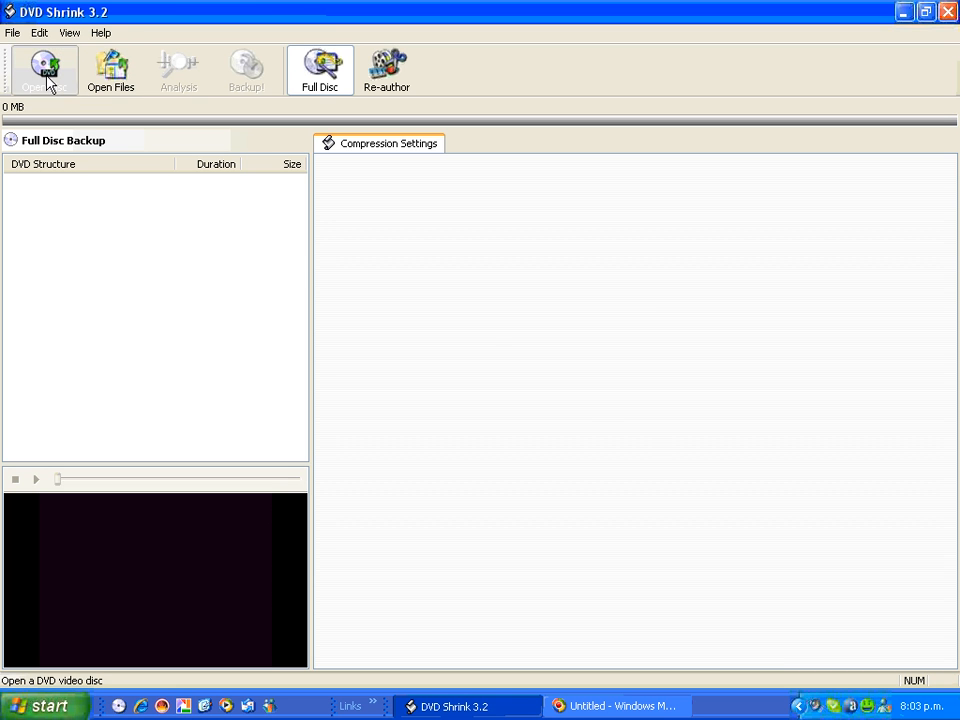
{"action": "left_click", "coordinate": [44, 70]}
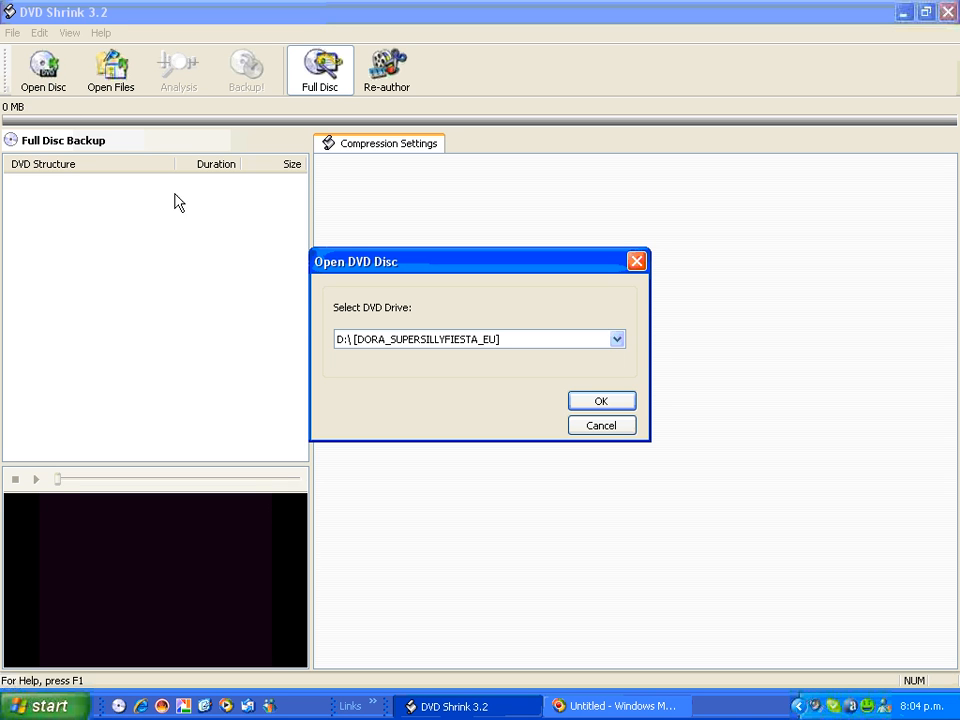
{"action": "mouse_move", "coordinate": [352, 356]}
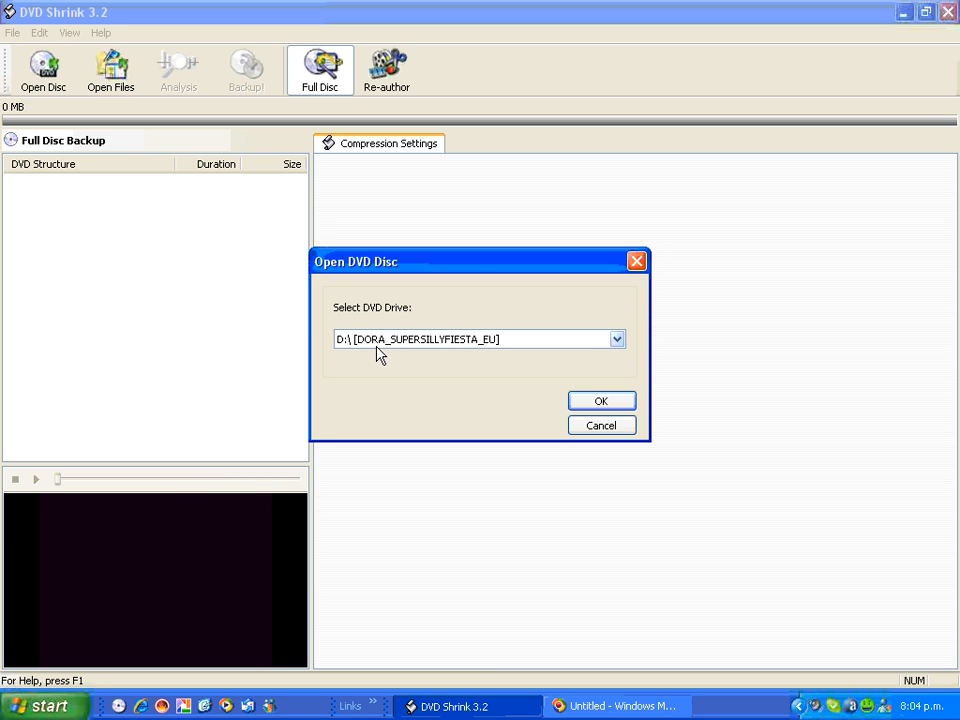
{"action": "mouse_move", "coordinate": [432, 348]}
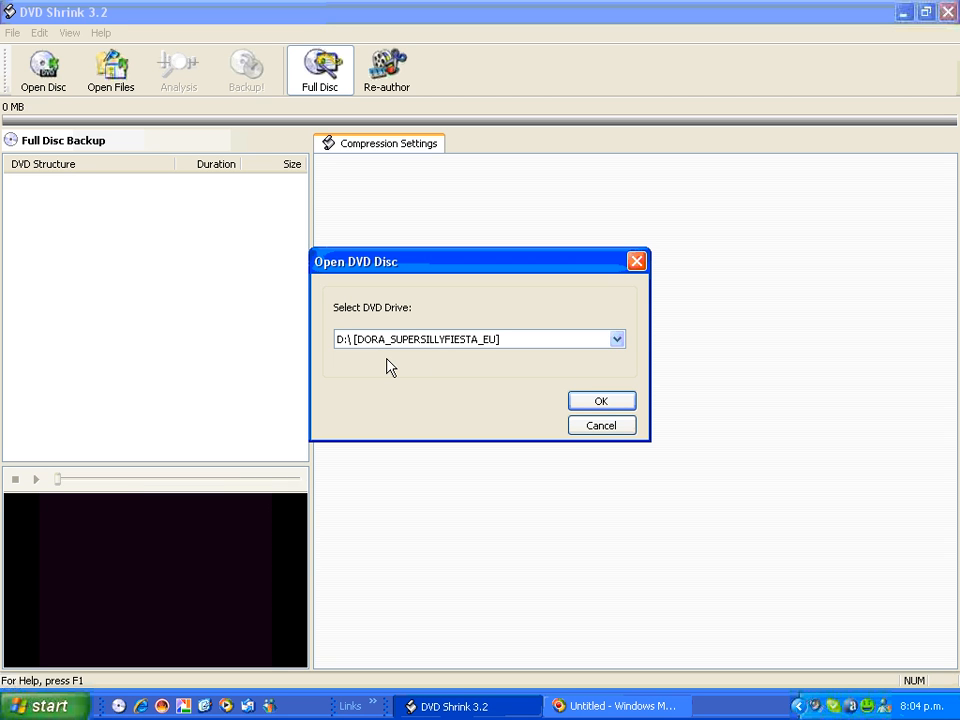
{"action": "mouse_move", "coordinate": [592, 404]}
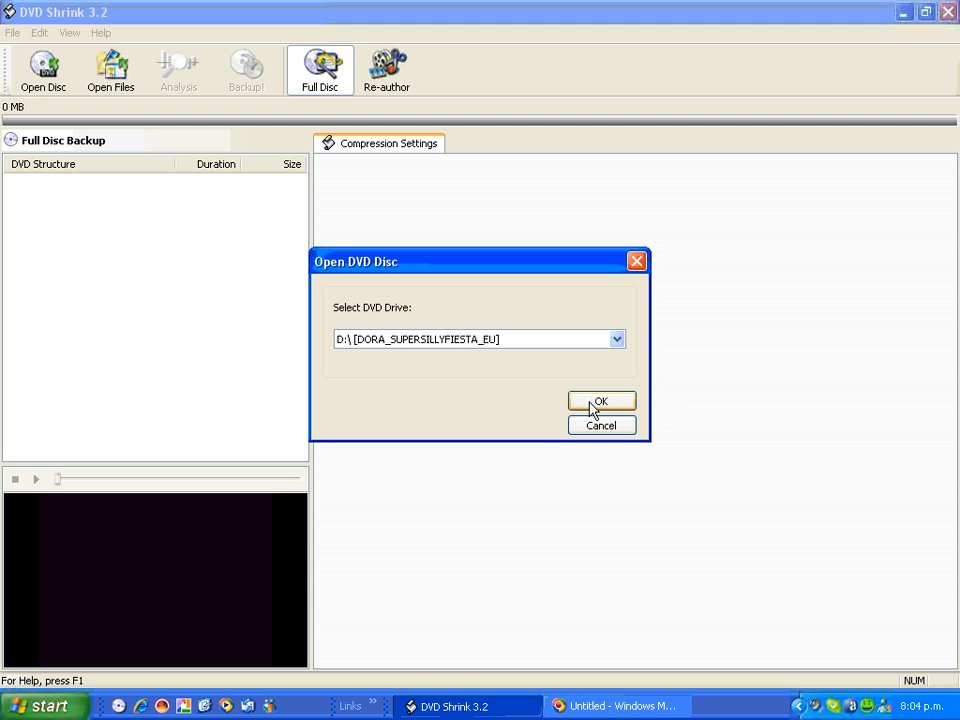
{"action": "left_click", "coordinate": [600, 400]}
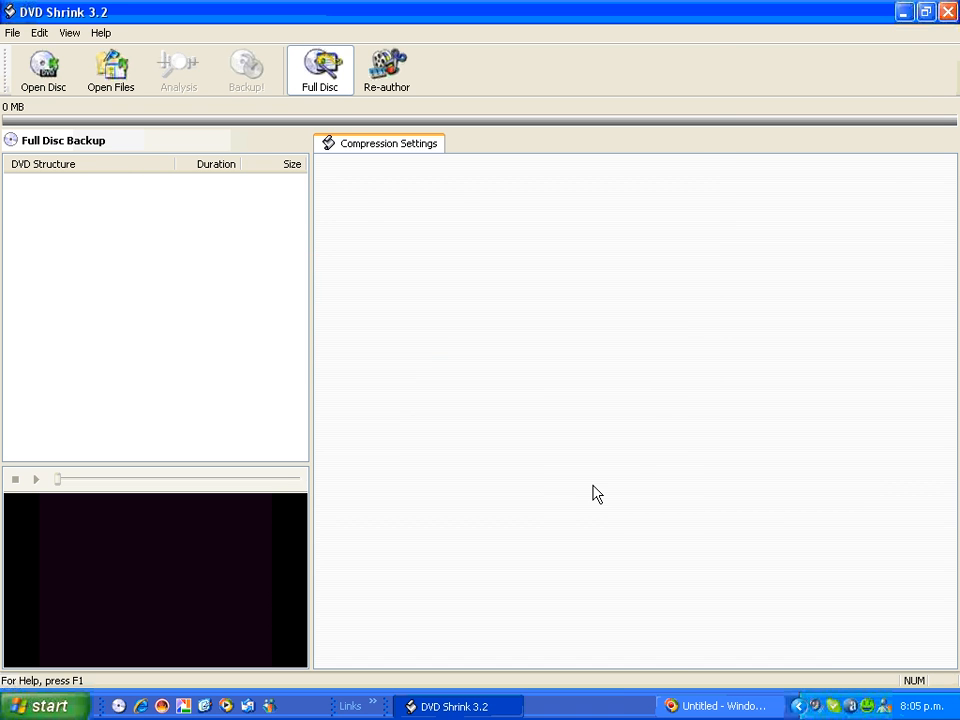
- On the Main Movie title, uncheck the French, Dutch and Portuguese AC3 tracks, leaving English only
{"action": "left_click", "coordinate": [44, 70]}
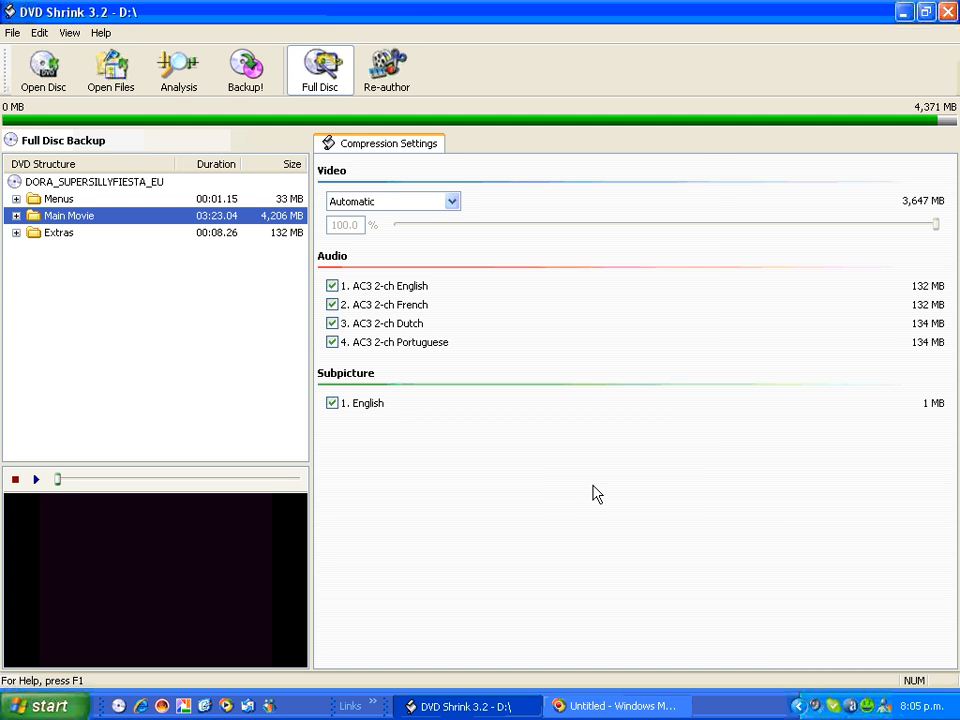
{"action": "mouse_move", "coordinate": [124, 332]}
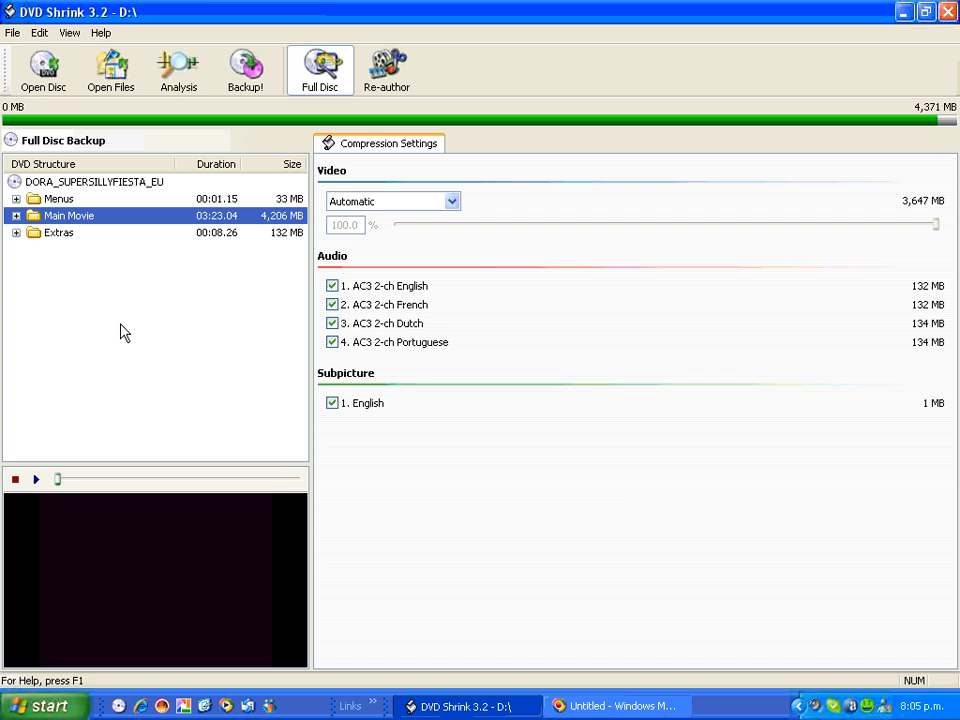
{"action": "mouse_move", "coordinate": [70, 212]}
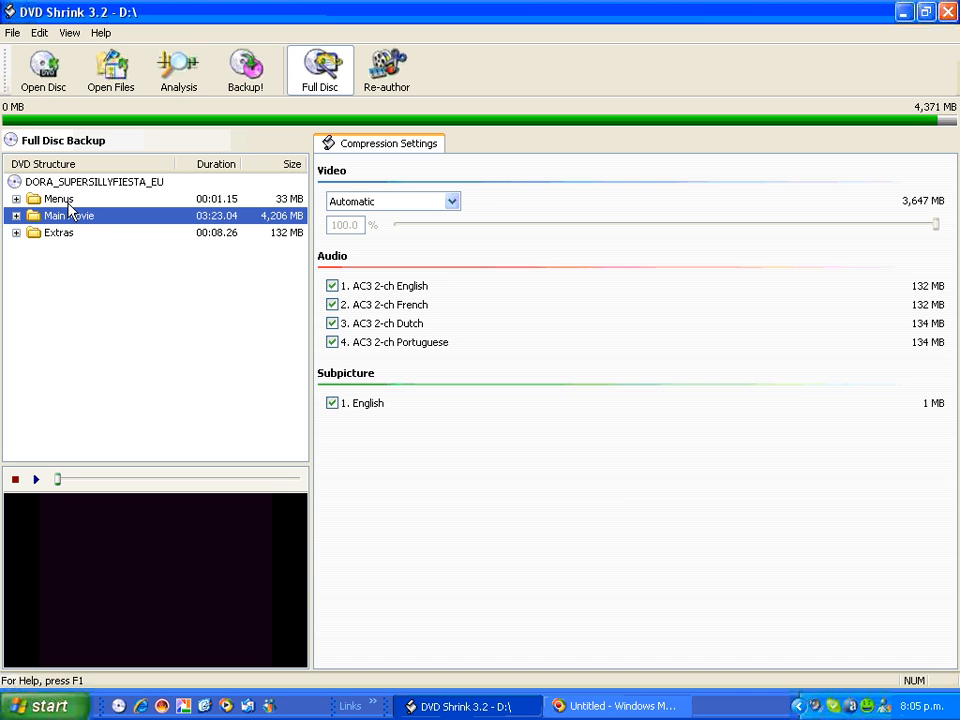
{"action": "mouse_move", "coordinate": [136, 284]}
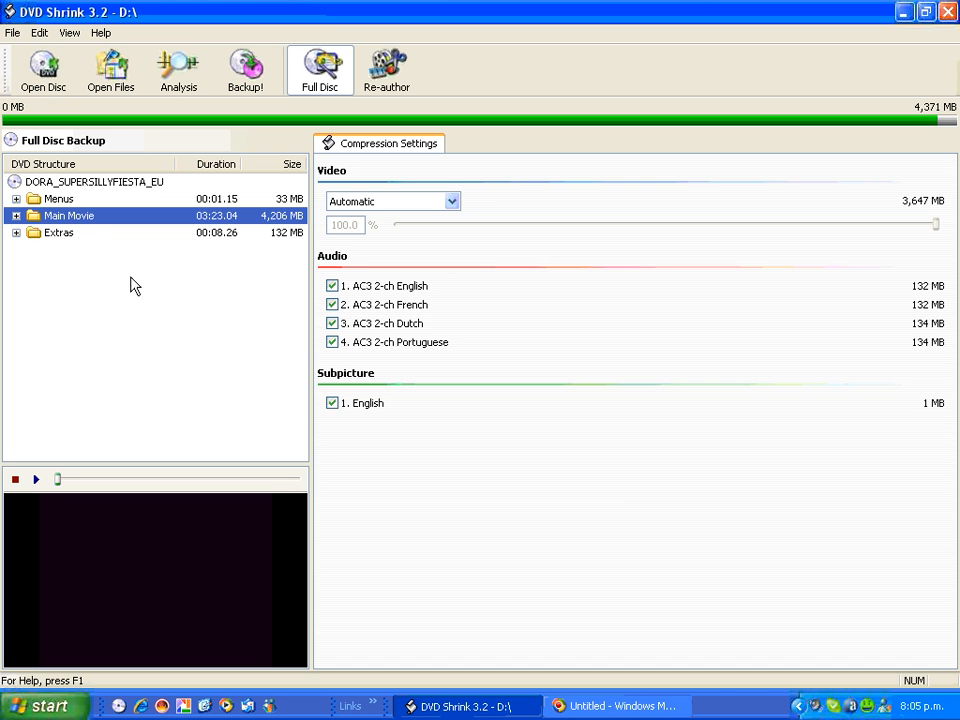
{"action": "mouse_move", "coordinate": [410, 304]}
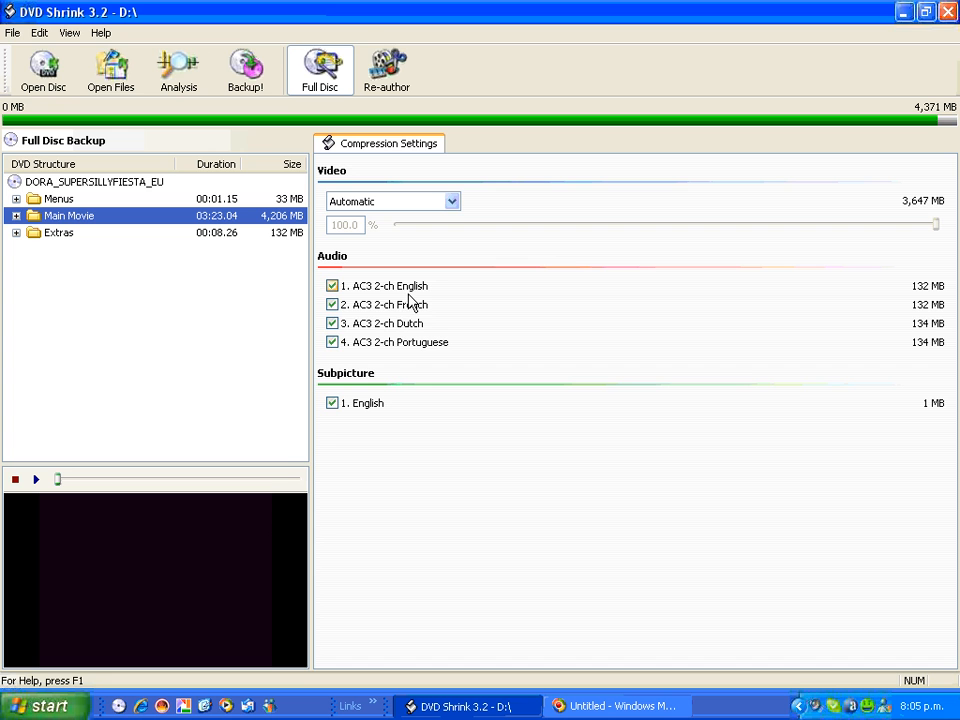
{"action": "mouse_move", "coordinate": [402, 304]}
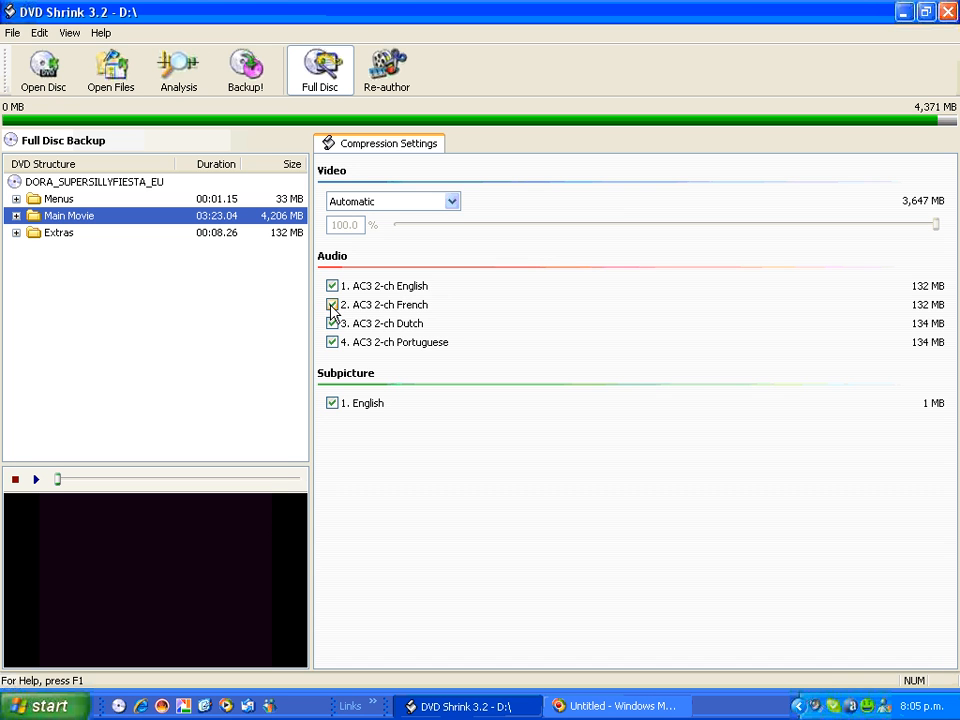
{"action": "left_click", "coordinate": [332, 304]}
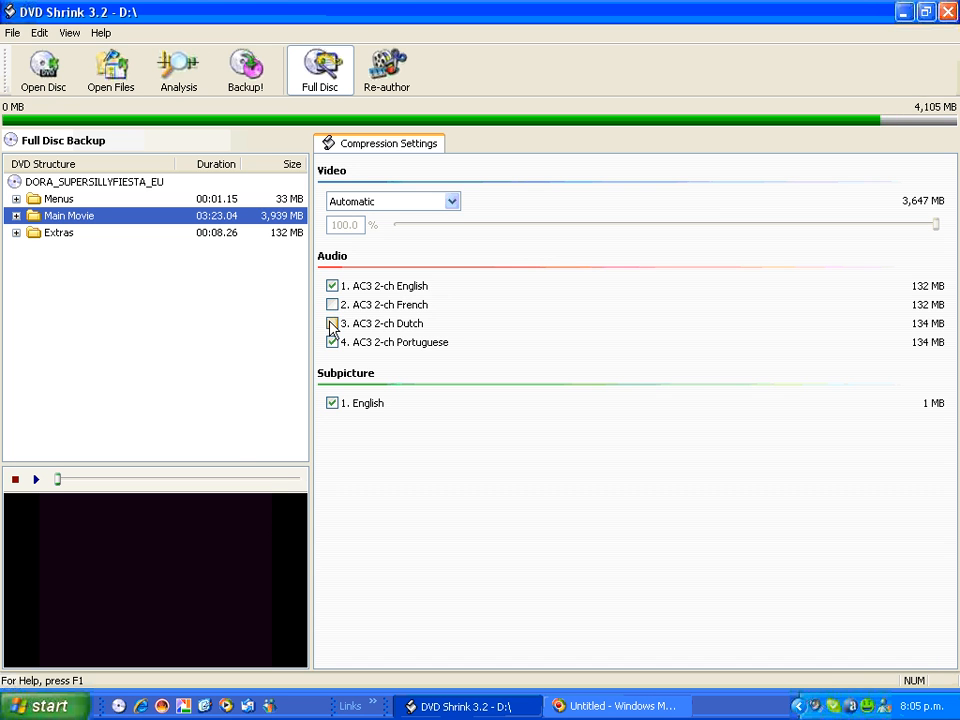
{"action": "left_click", "coordinate": [332, 340]}
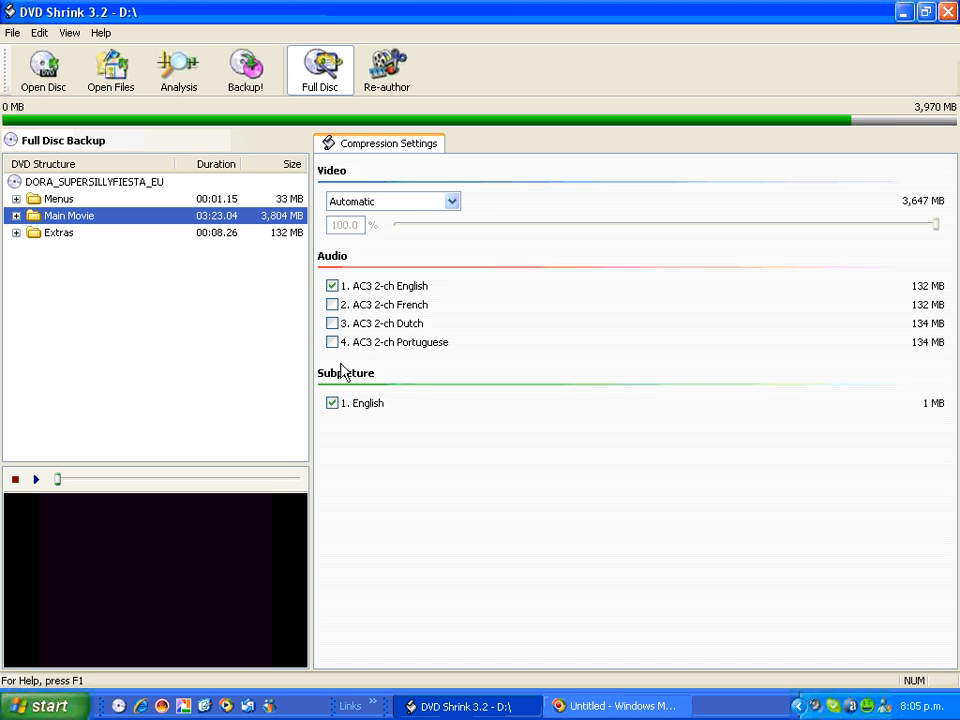
{"action": "mouse_move", "coordinate": [344, 388]}
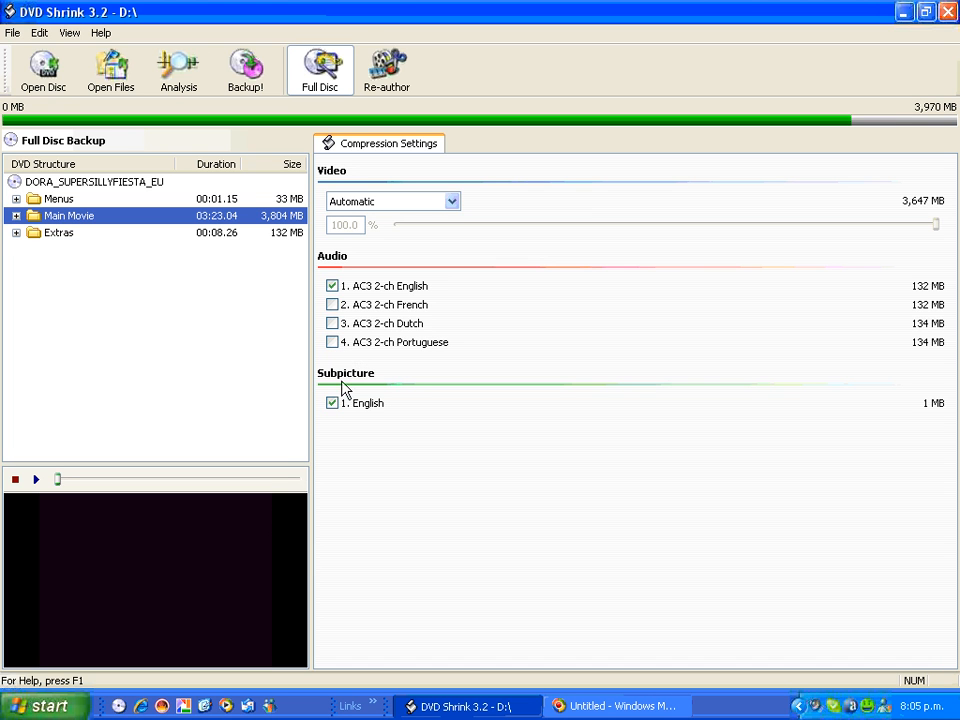
{"action": "left_click", "coordinate": [332, 402]}
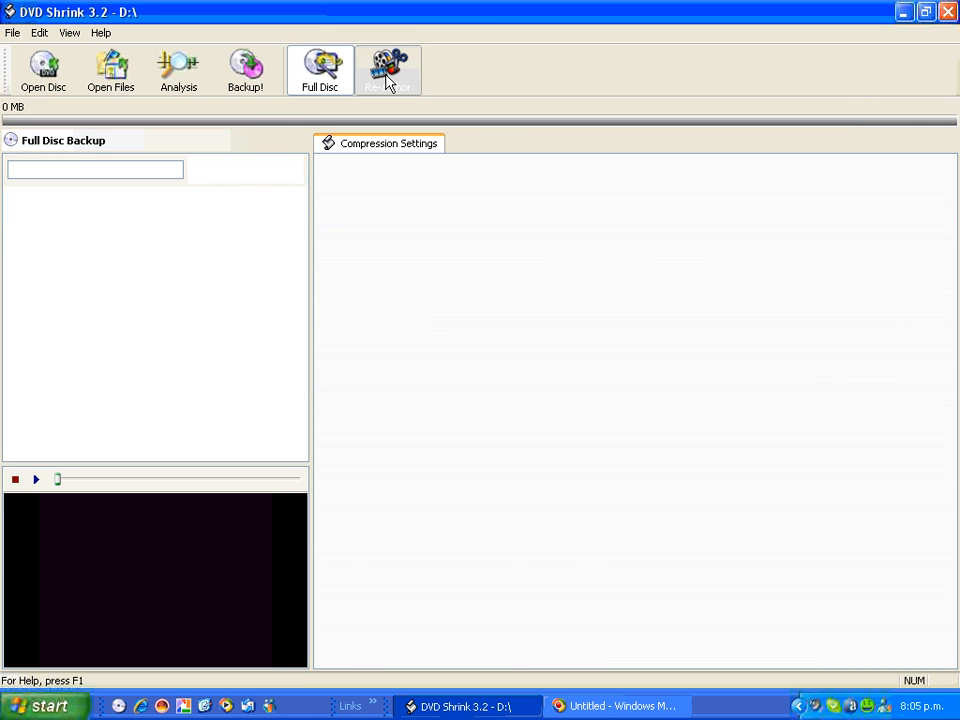
- In Re-author mode, add Title 1 (4,000 MB main movie) from the DVD Browser to the compilation
{"action": "left_click", "coordinate": [388, 68]}
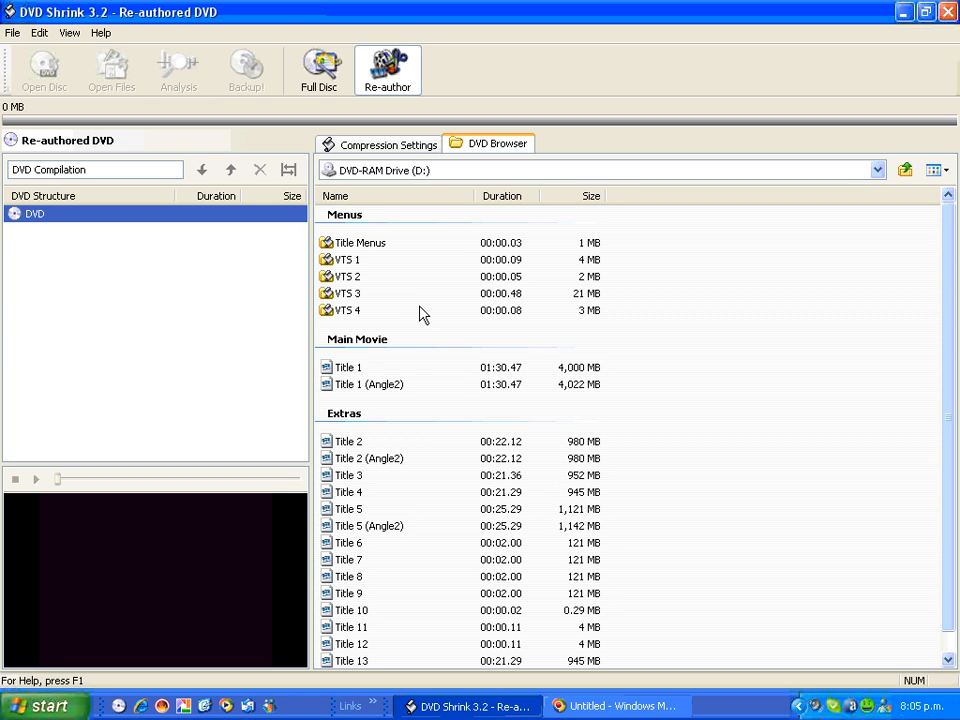
{"action": "mouse_move", "coordinate": [468, 364]}
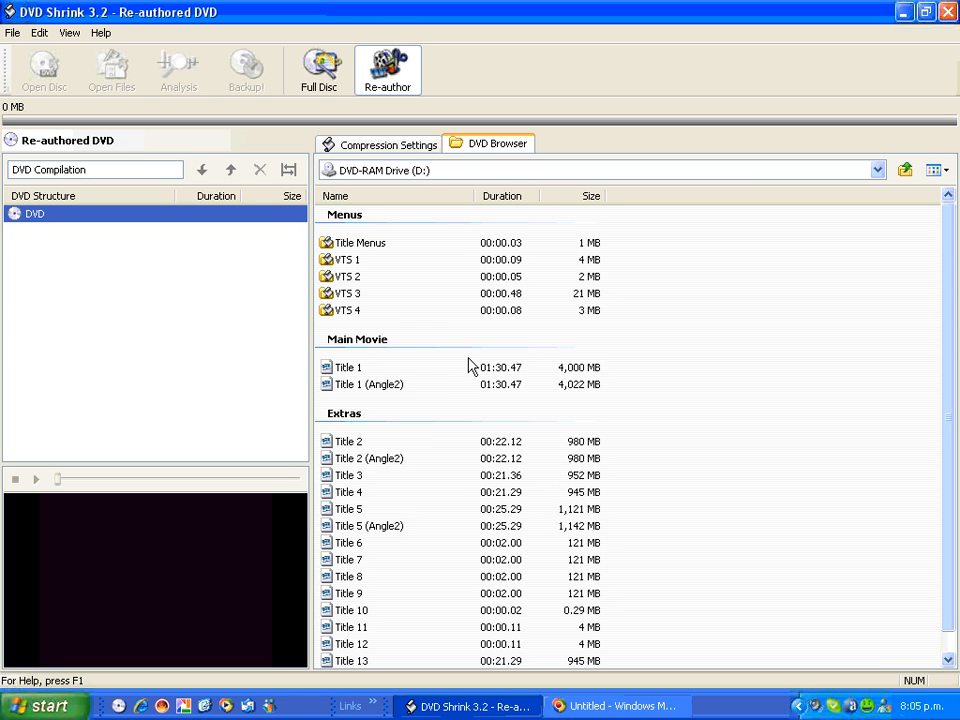
{"action": "mouse_move", "coordinate": [578, 384]}
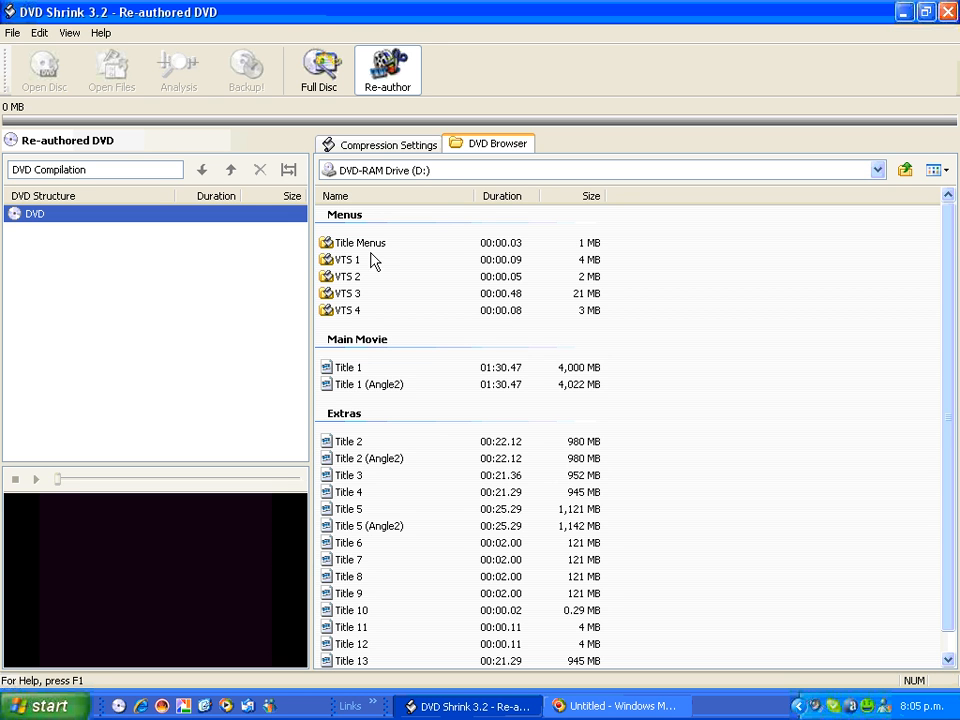
{"action": "mouse_move", "coordinate": [868, 604]}
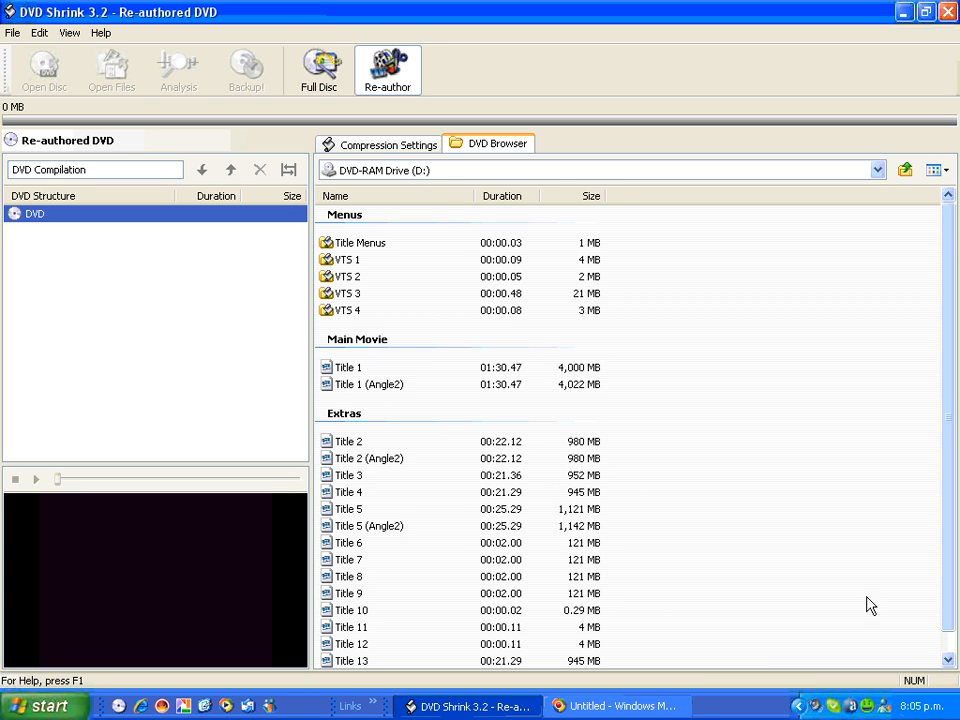
{"action": "scroll", "scroll_direction": "down", "scroll_amount": 3}
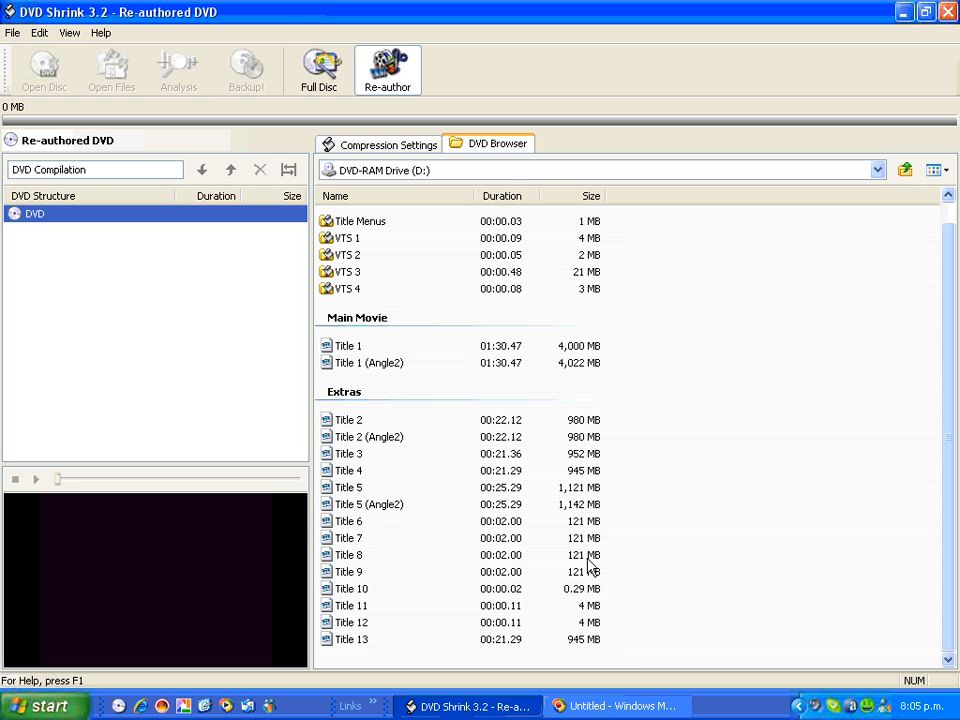
{"action": "mouse_move", "coordinate": [378, 496]}
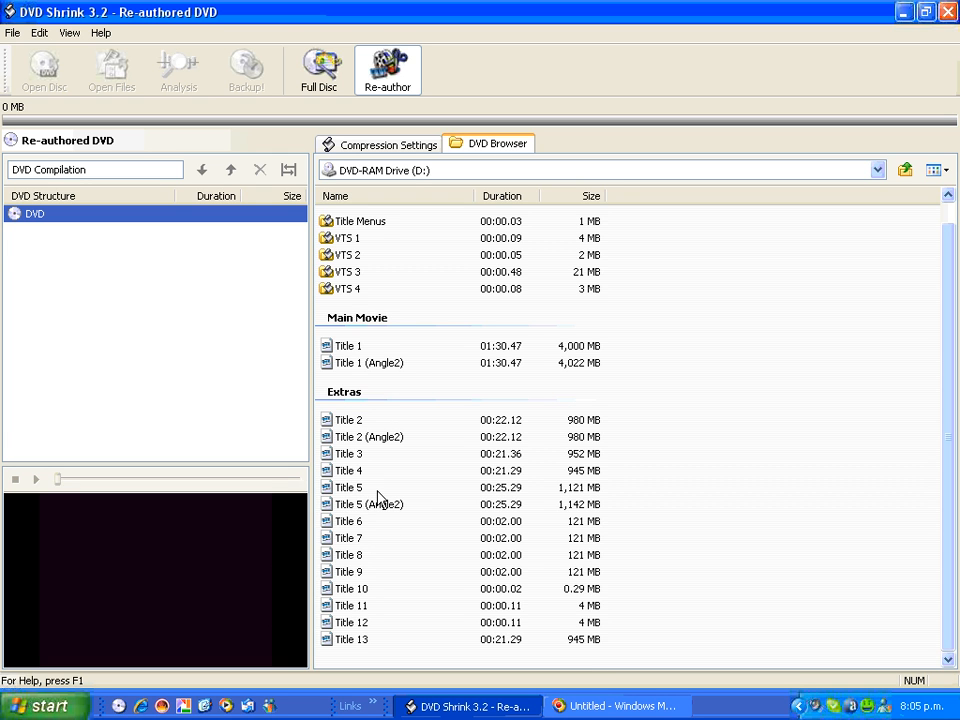
{"action": "left_click", "coordinate": [348, 344]}
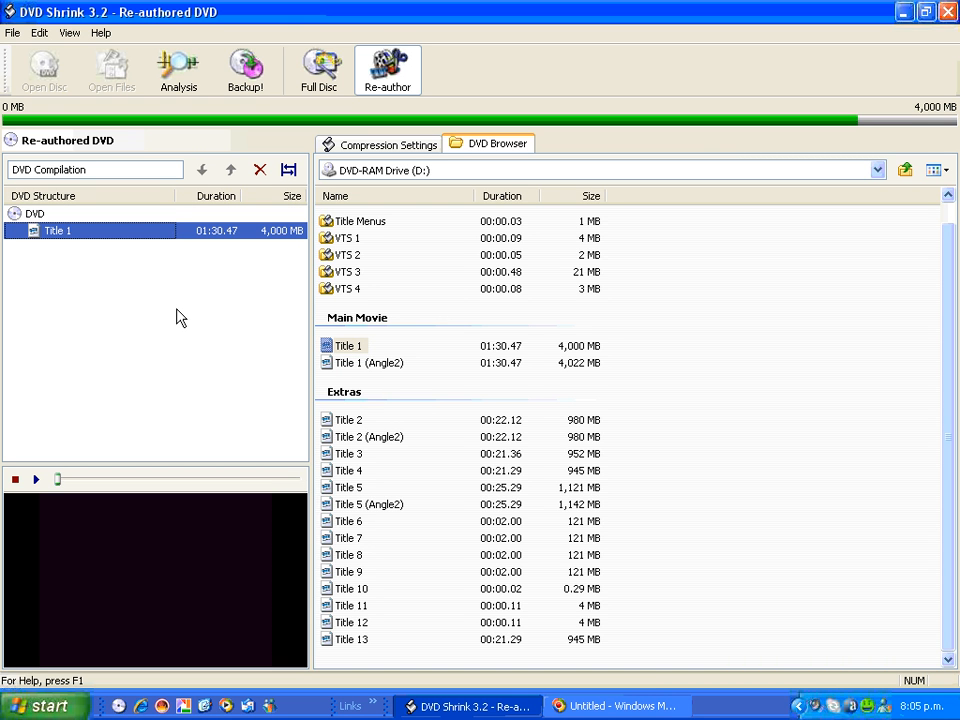
{"action": "mouse_move", "coordinate": [192, 316]}
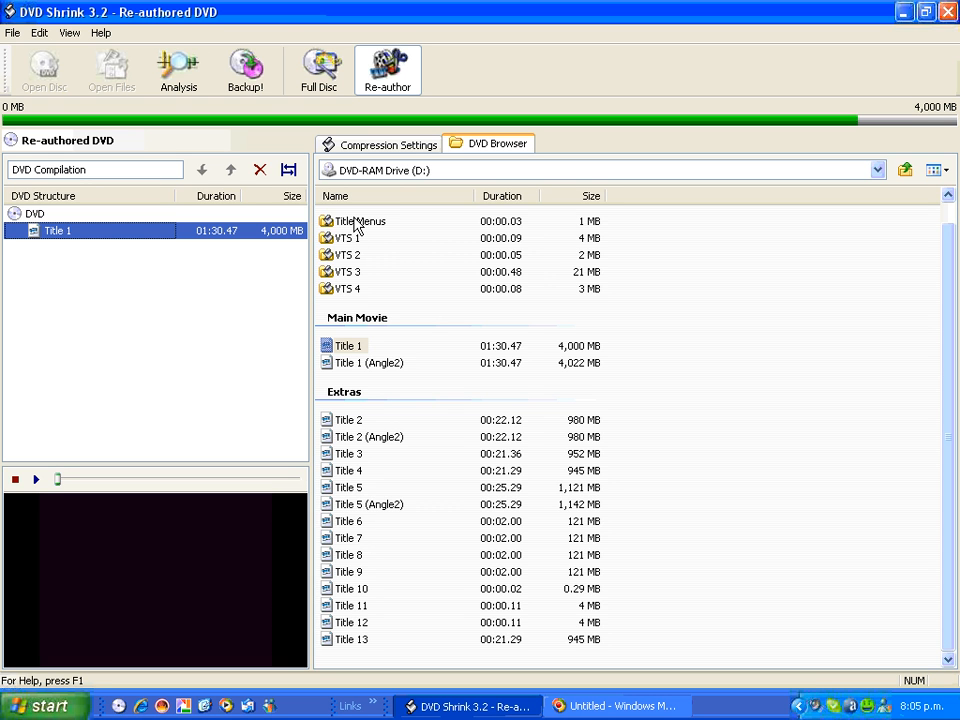
{"action": "mouse_move", "coordinate": [352, 292]}
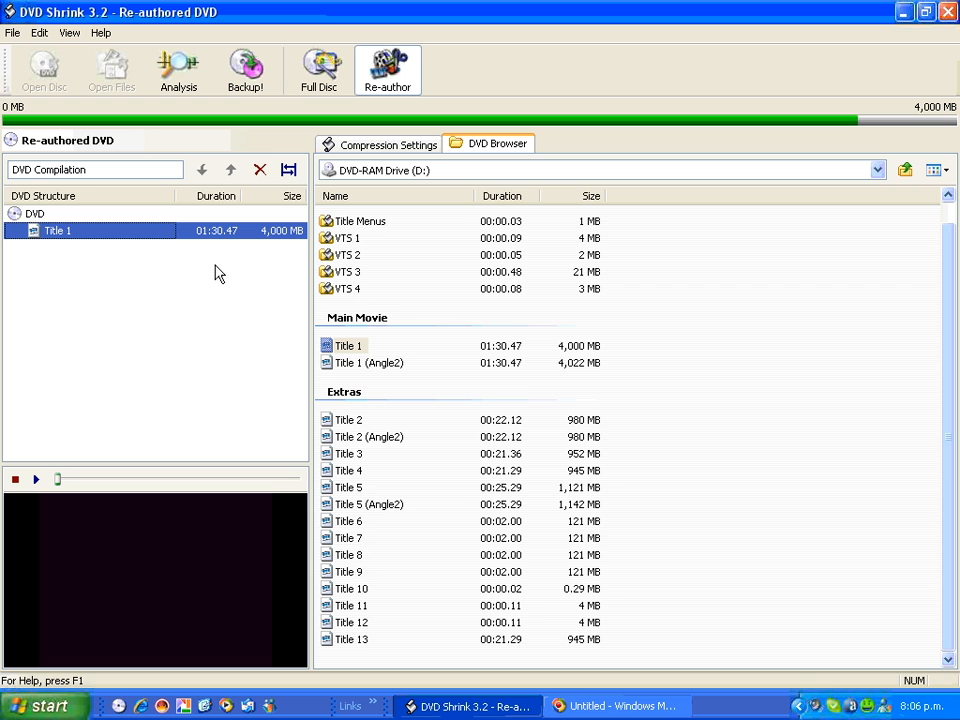
{"action": "mouse_move", "coordinate": [320, 90]}
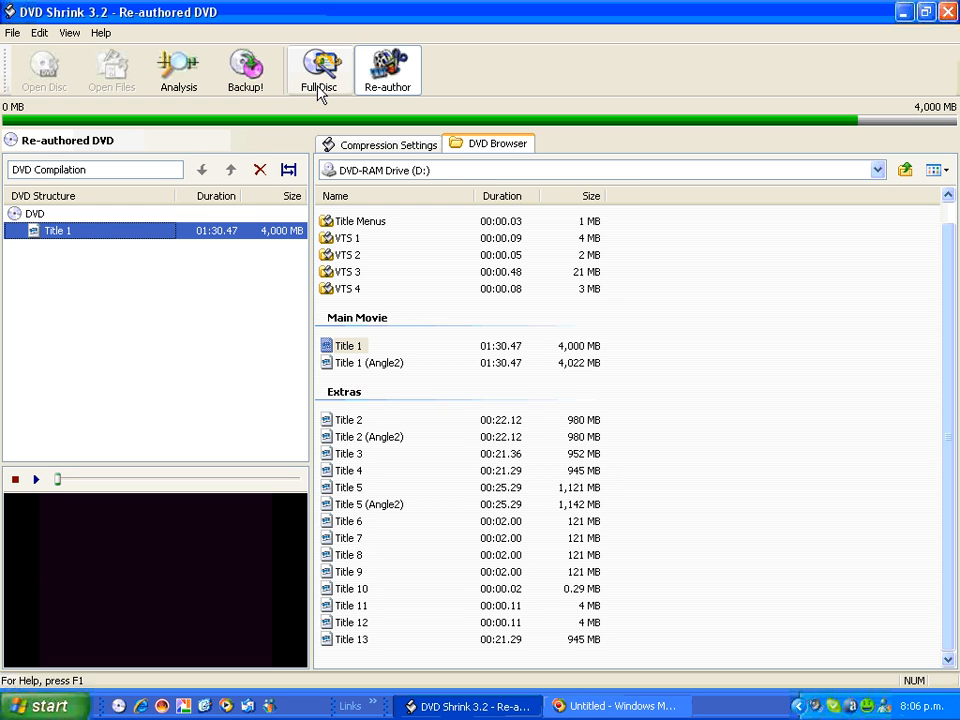
{"action": "mouse_move", "coordinate": [320, 70]}
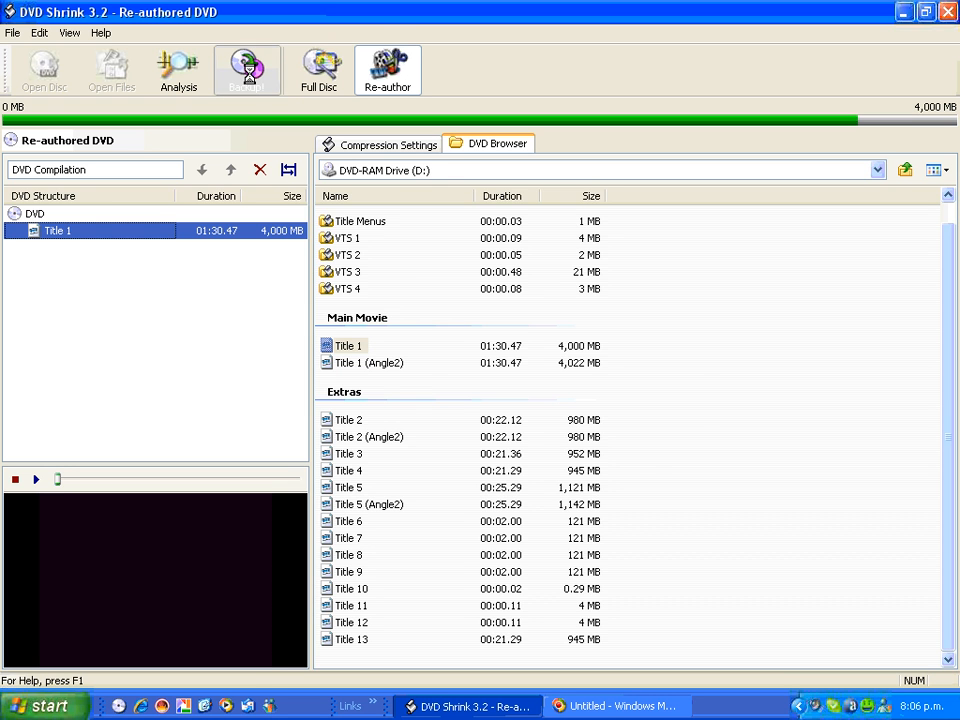
- Bring up Backup! settings targeting the ASUS DRW-1608P3S with the Desktop\DVD temporary folder
{"action": "left_click", "coordinate": [244, 66]}
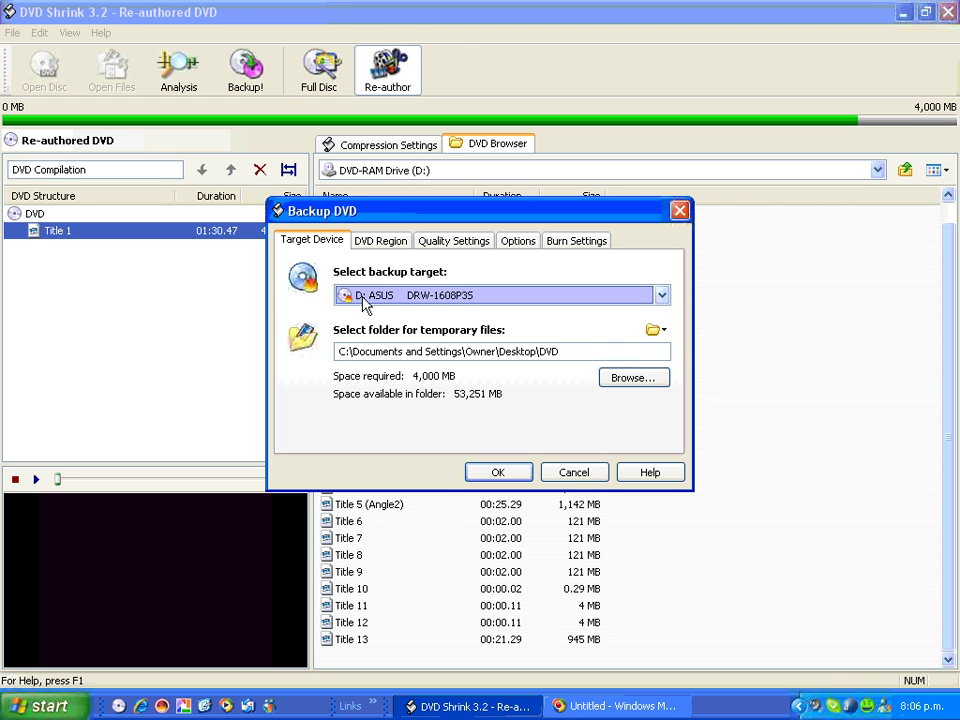
{"action": "mouse_move", "coordinate": [374, 300]}
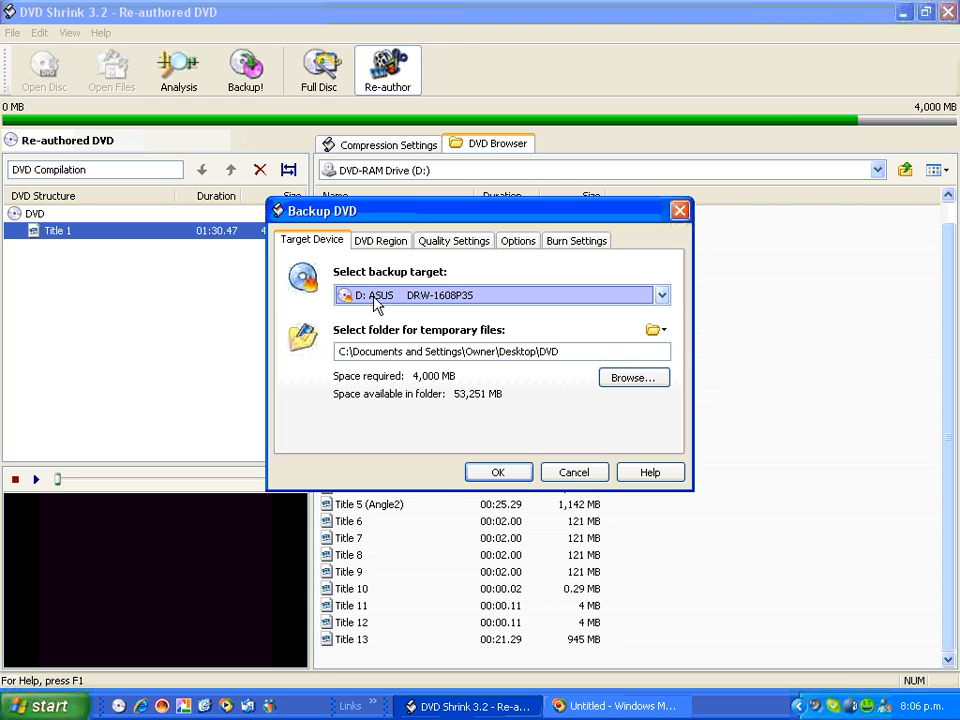
{"action": "mouse_move", "coordinate": [394, 302]}
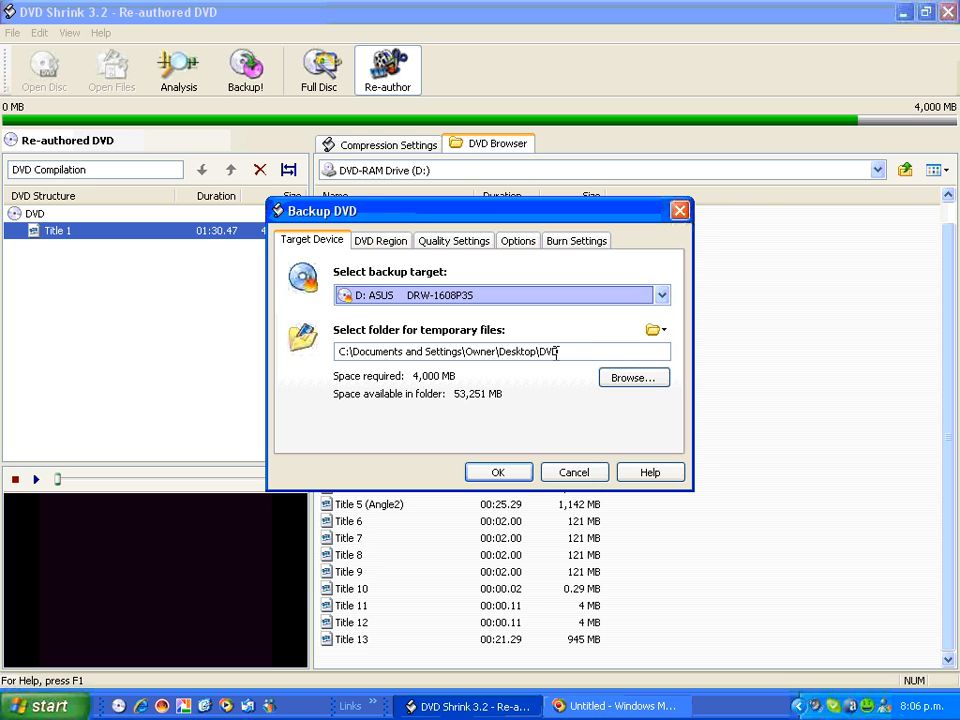
{"action": "mouse_move", "coordinate": [516, 372]}
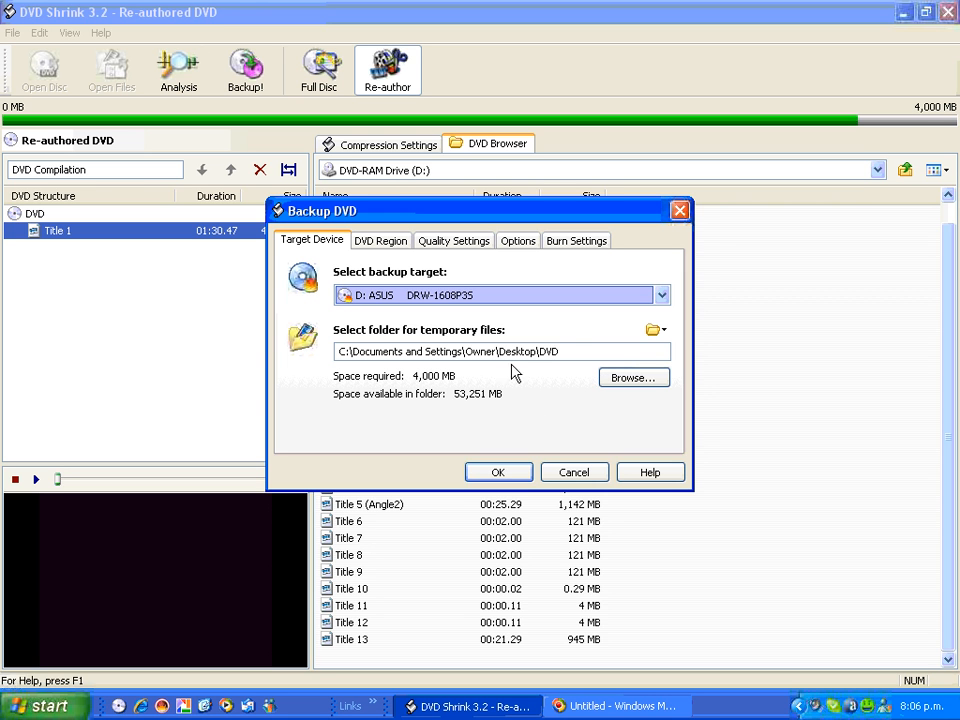
{"action": "left_click", "coordinate": [558, 352]}
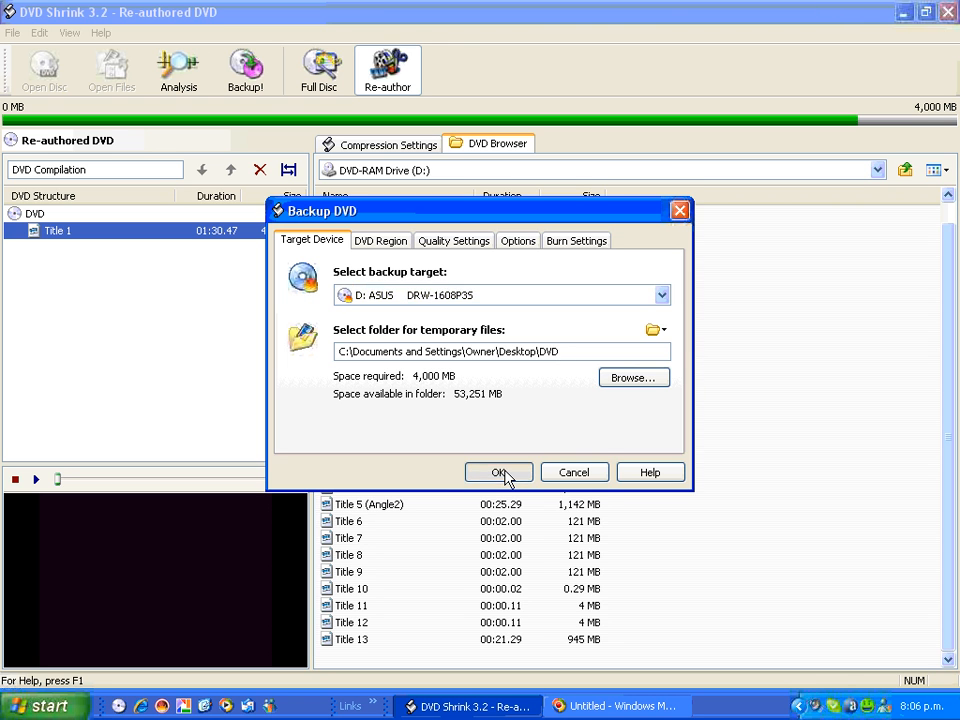
- Start the backup and confirm deleting the existing DVD files in the temporary folder
{"action": "left_click", "coordinate": [498, 472]}
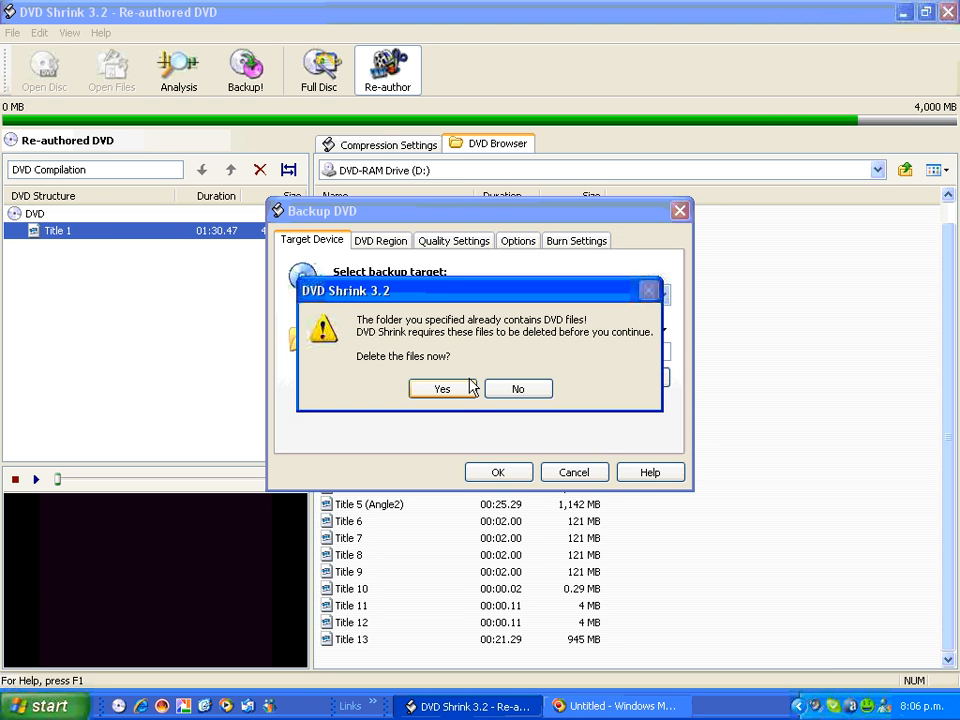
{"action": "mouse_move", "coordinate": [460, 352]}
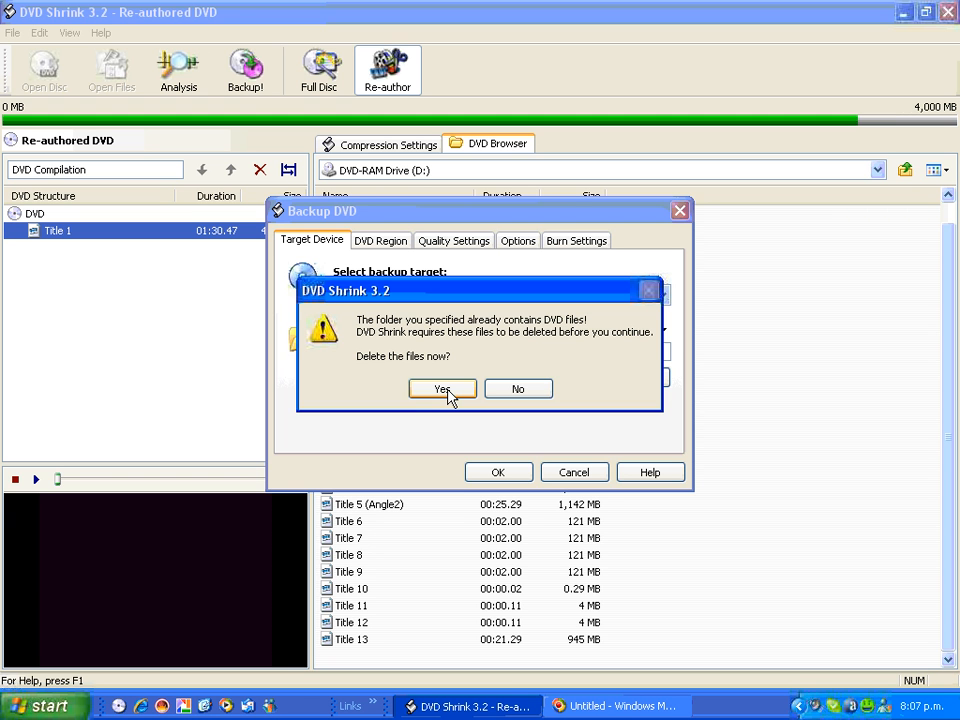
{"action": "left_click", "coordinate": [442, 388]}
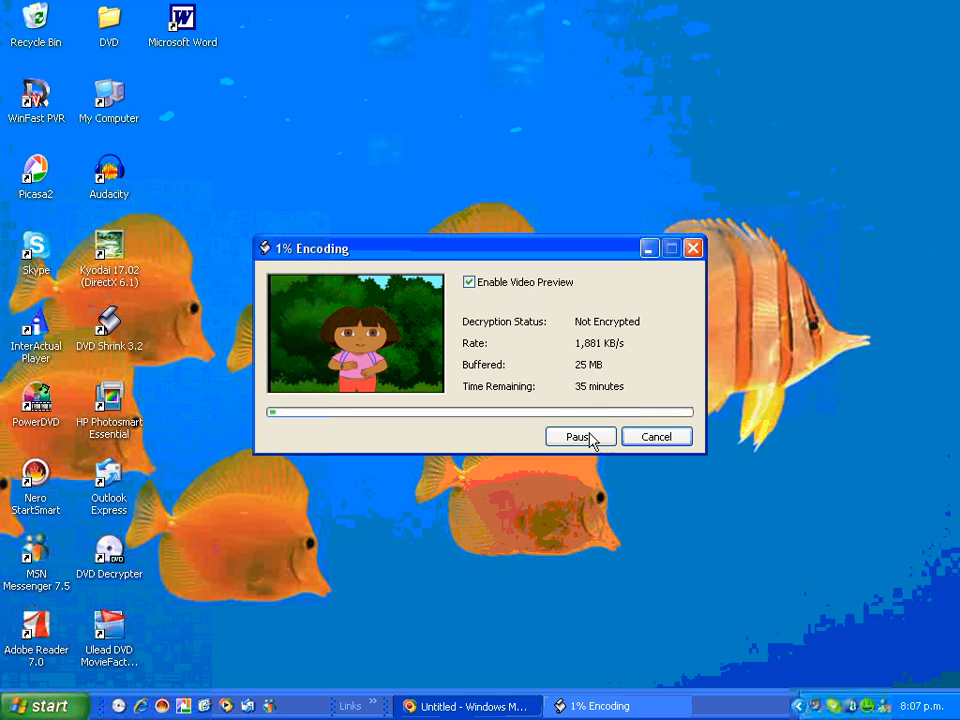
{"action": "mouse_move", "coordinate": [590, 448]}
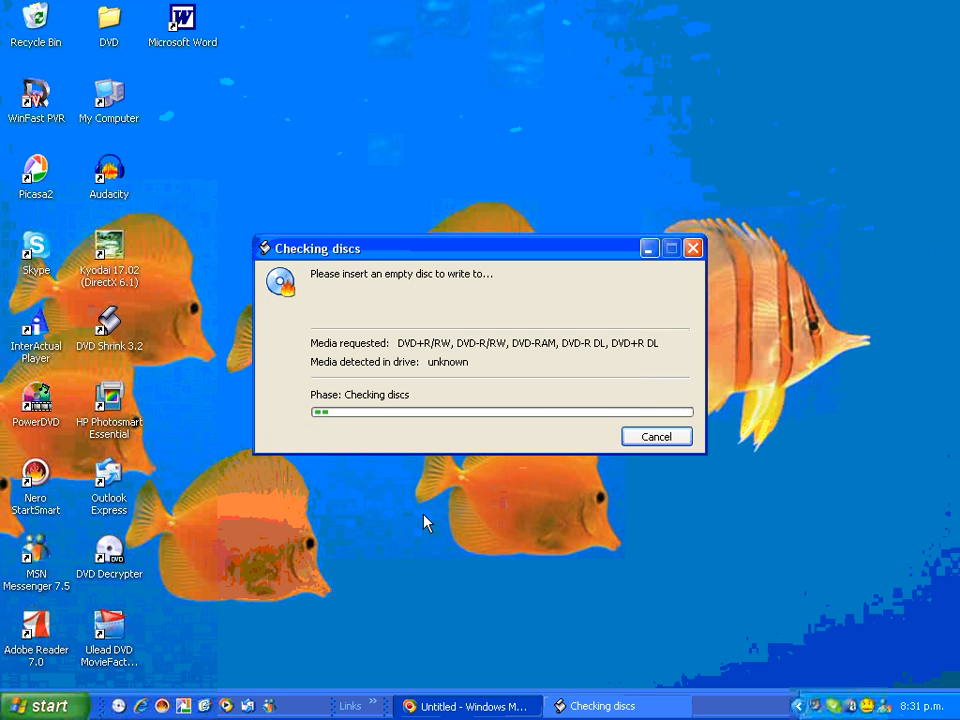
{"action": "mouse_move", "coordinate": [180, 124]}
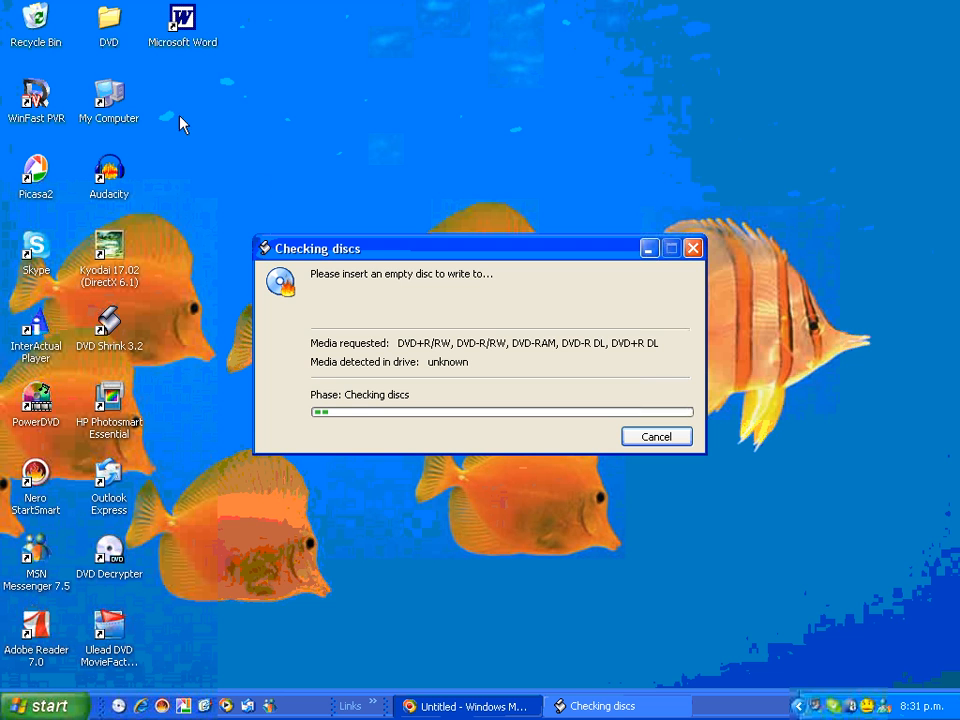
{"action": "mouse_move", "coordinate": [120, 60]}
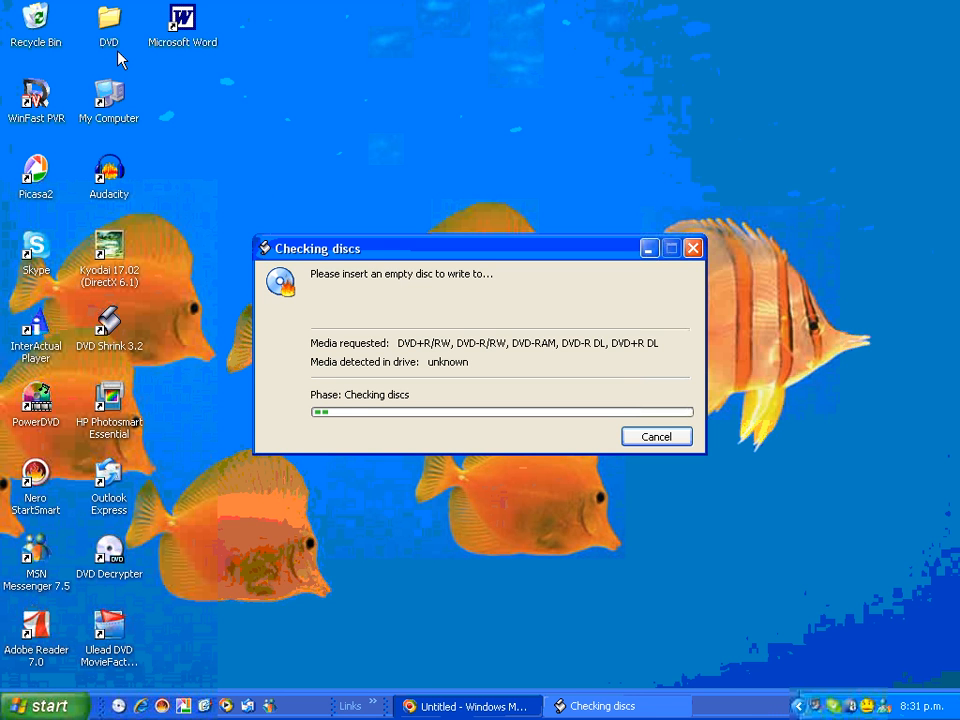
{"action": "mouse_move", "coordinate": [304, 264]}
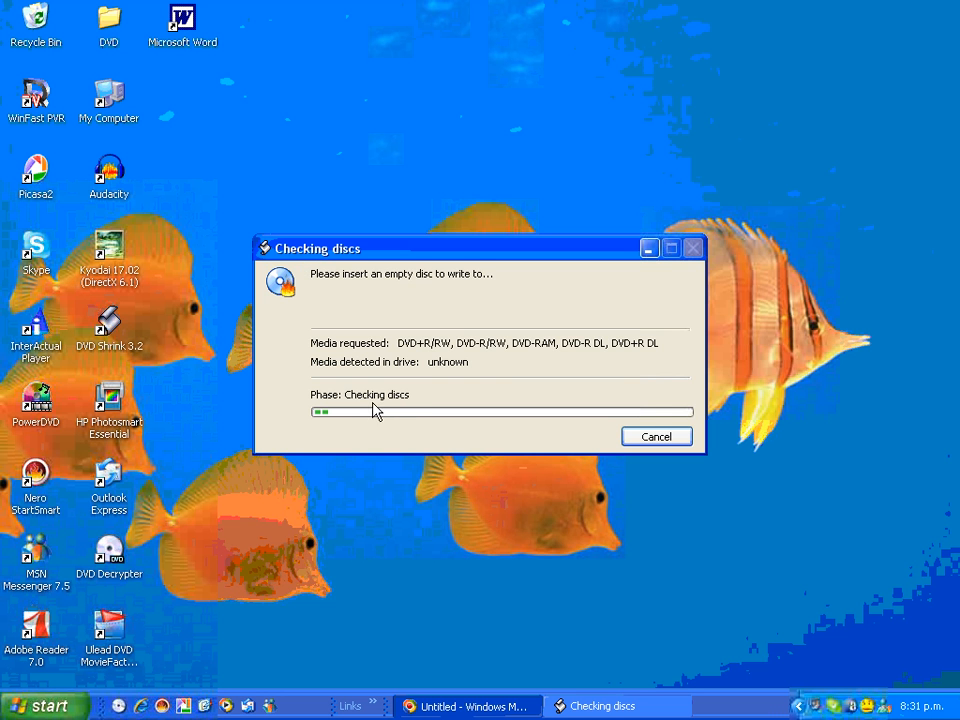
{"action": "mouse_move", "coordinate": [364, 404]}
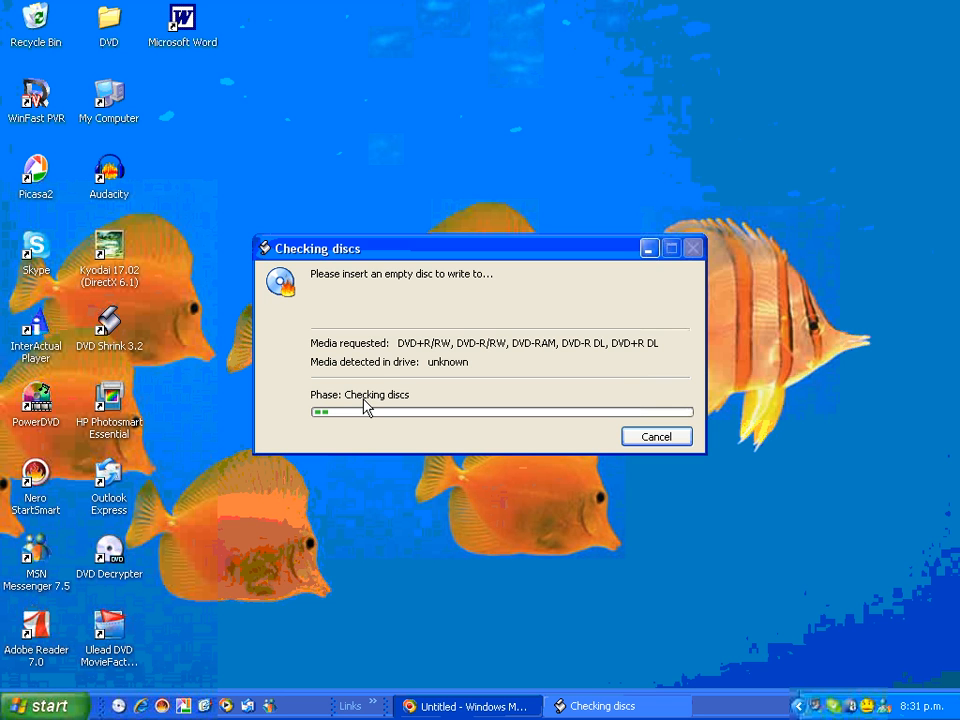
{"action": "mouse_move", "coordinate": [384, 388]}
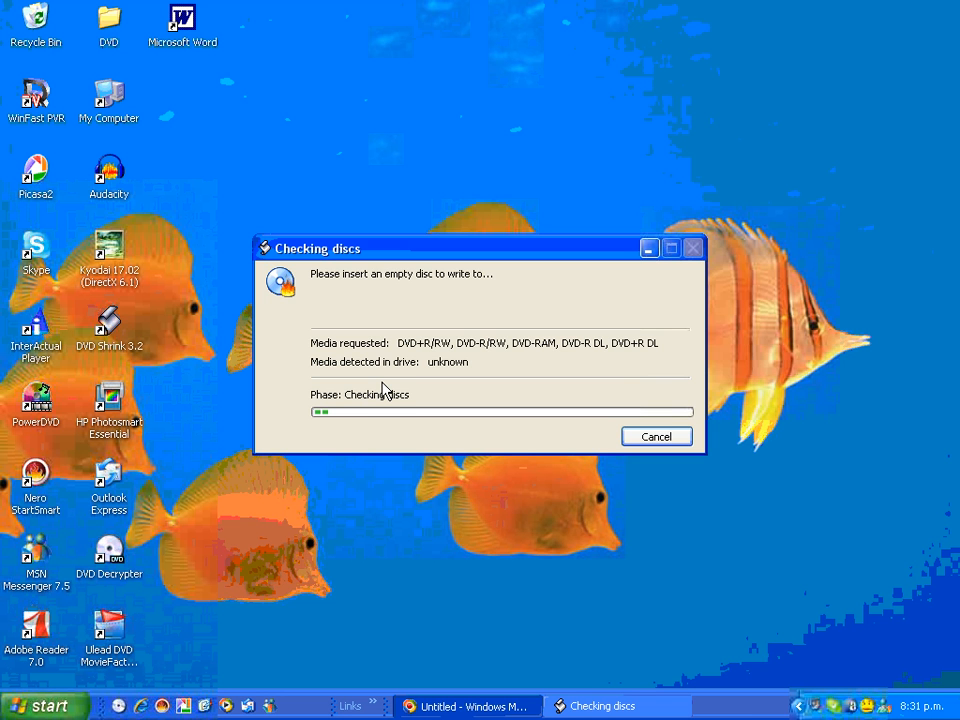
{"action": "mouse_move", "coordinate": [400, 374]}
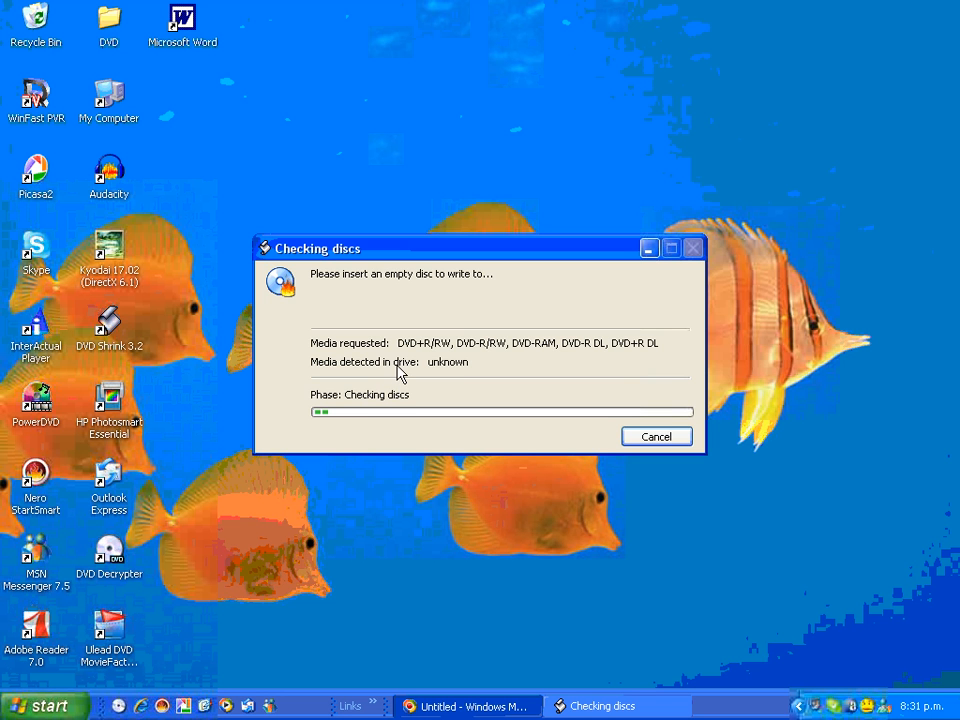
{"action": "mouse_move", "coordinate": [400, 366]}
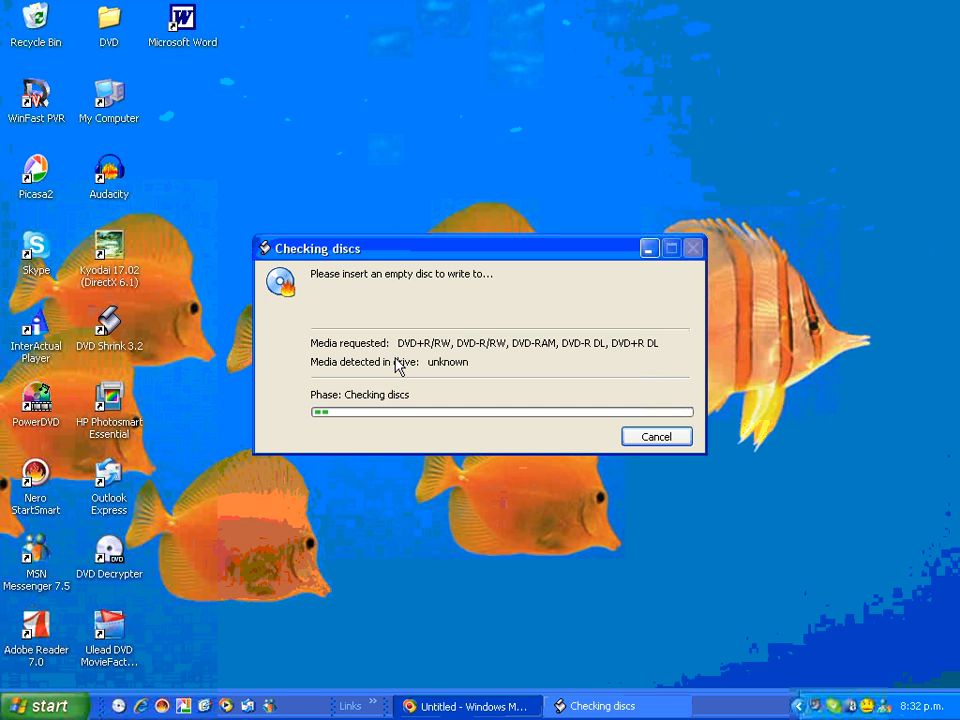
{"action": "mouse_move", "coordinate": [404, 372]}
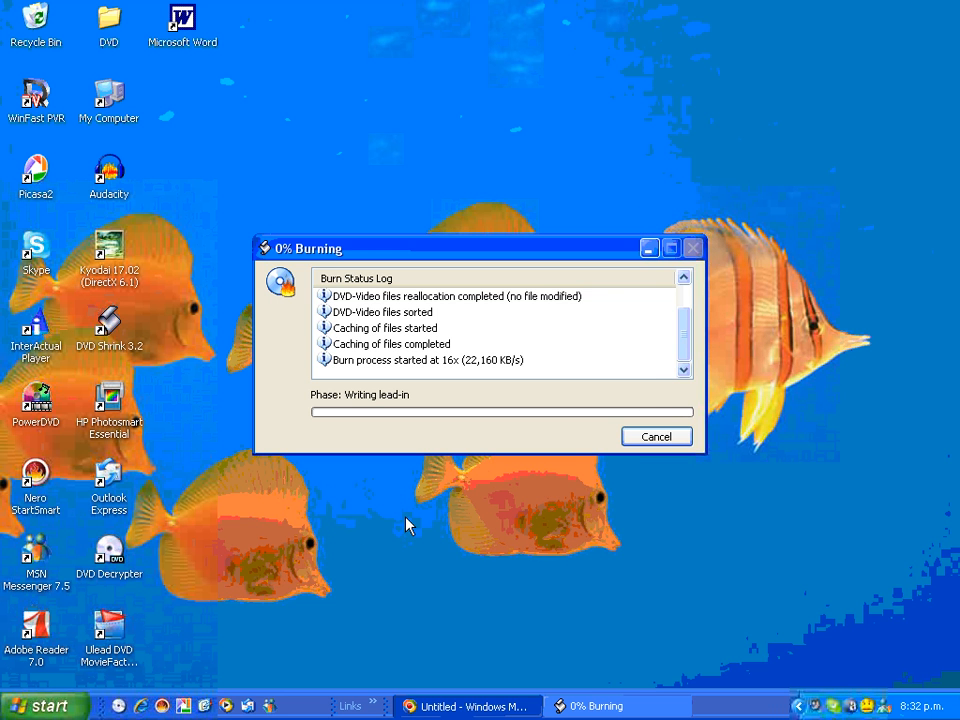
{"action": "mouse_move", "coordinate": [340, 500]}
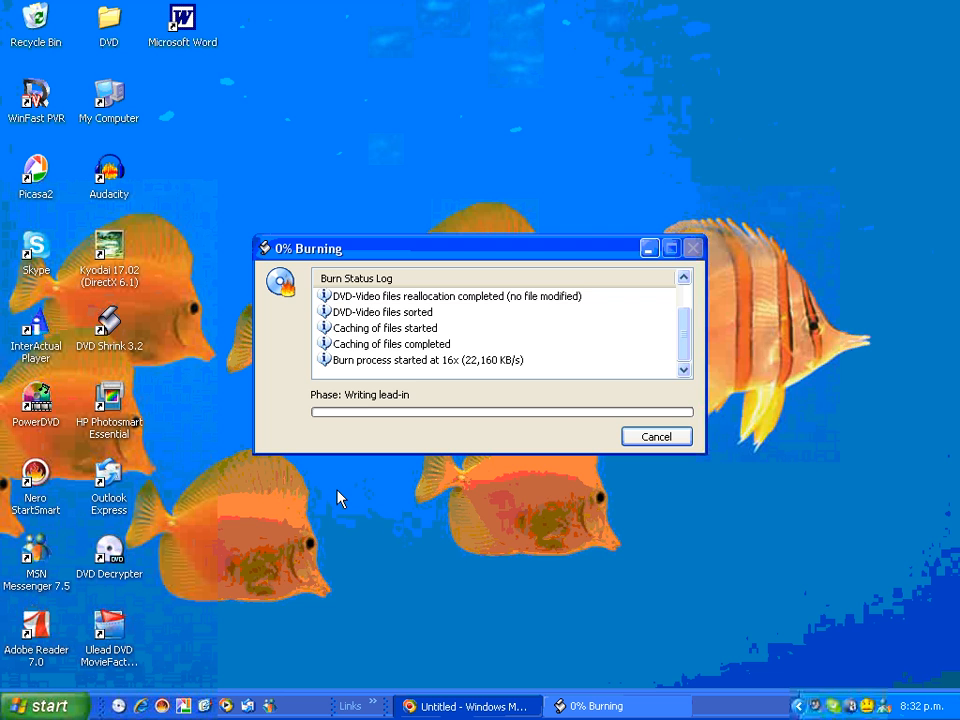
{"action": "mouse_move", "coordinate": [668, 426]}
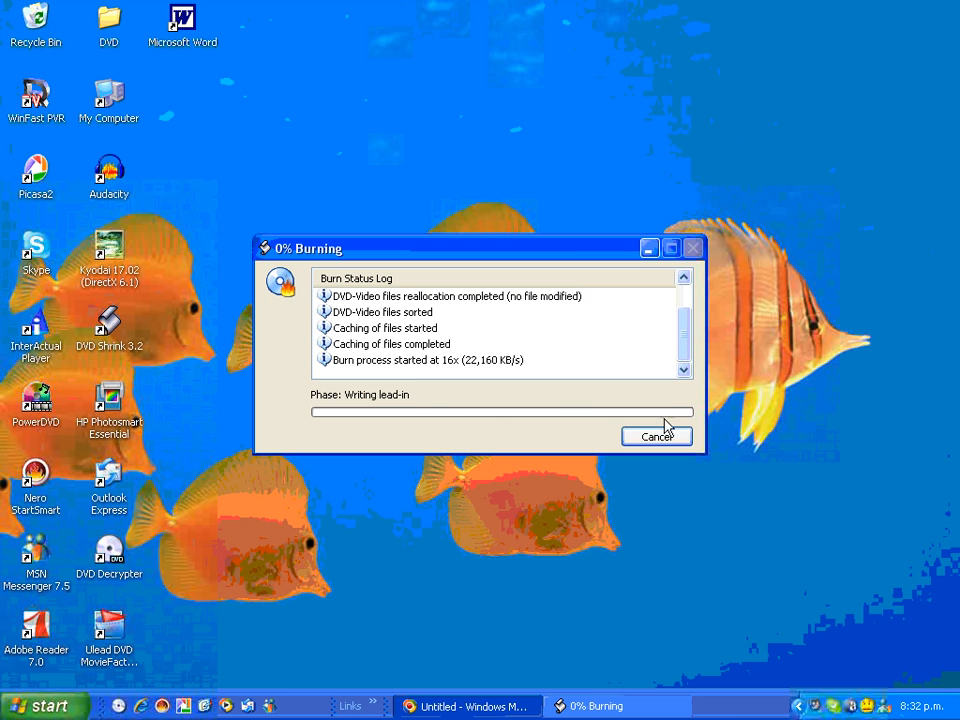